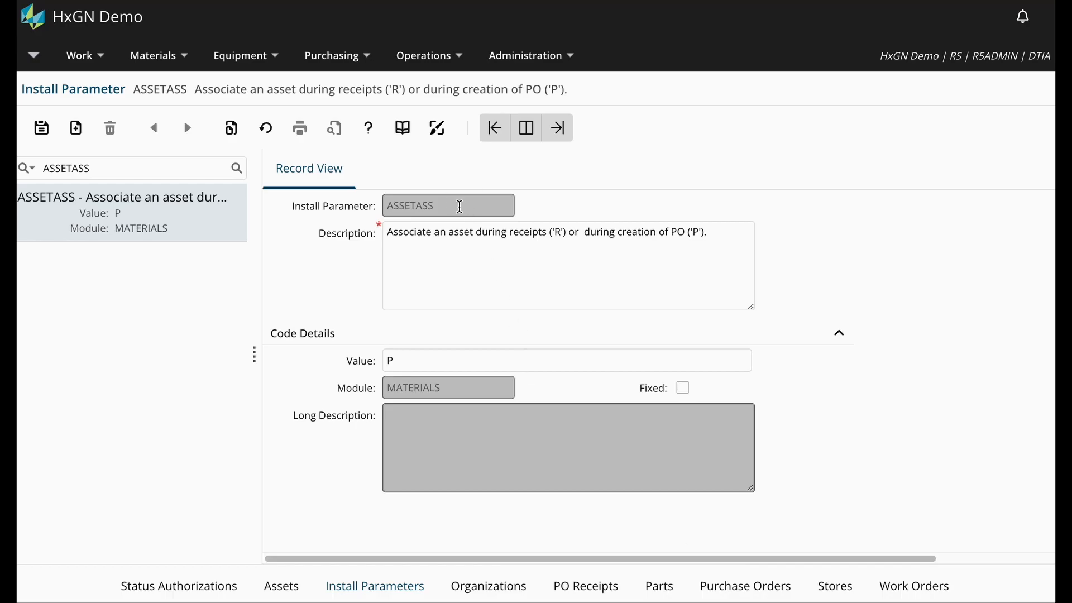
- Note ASSETASS parameter value P, then bring up PO 10046 listing part TBA0001, quantity 2
double_click(408, 205)
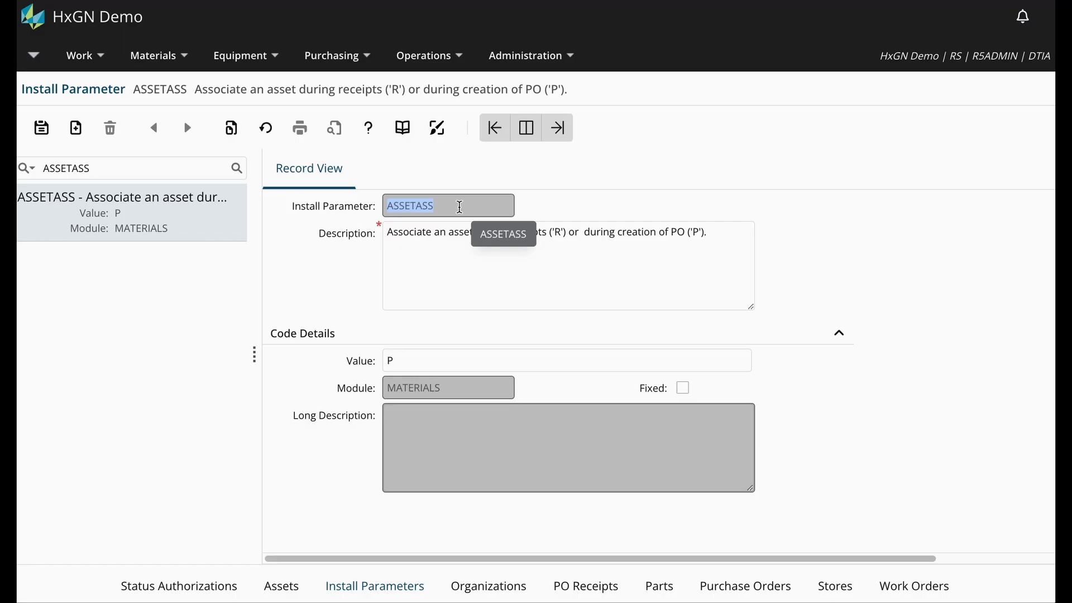
mouse_move(443, 370)
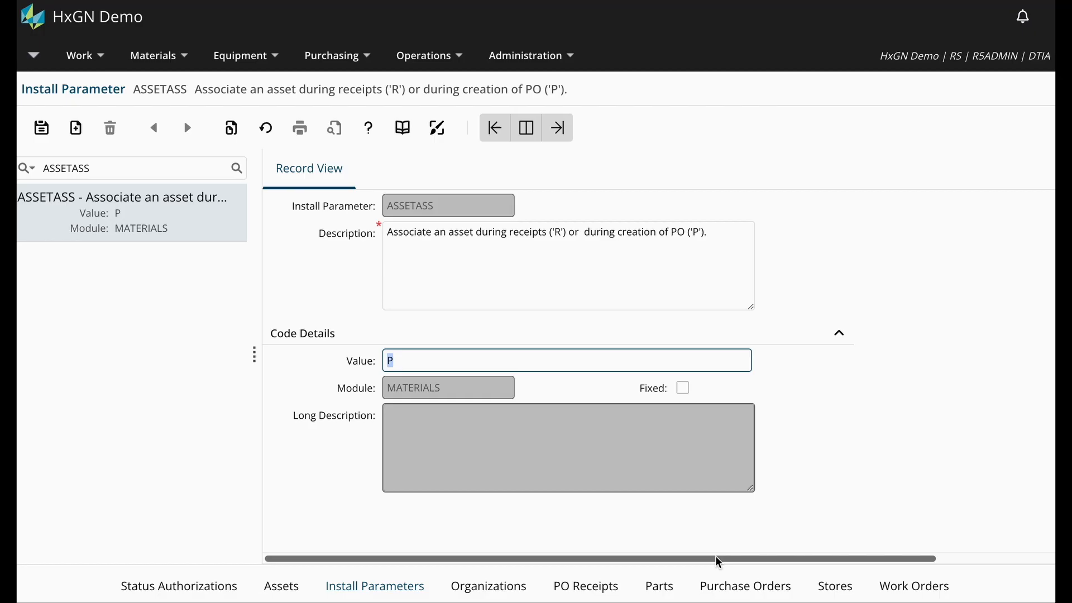
click(744, 586)
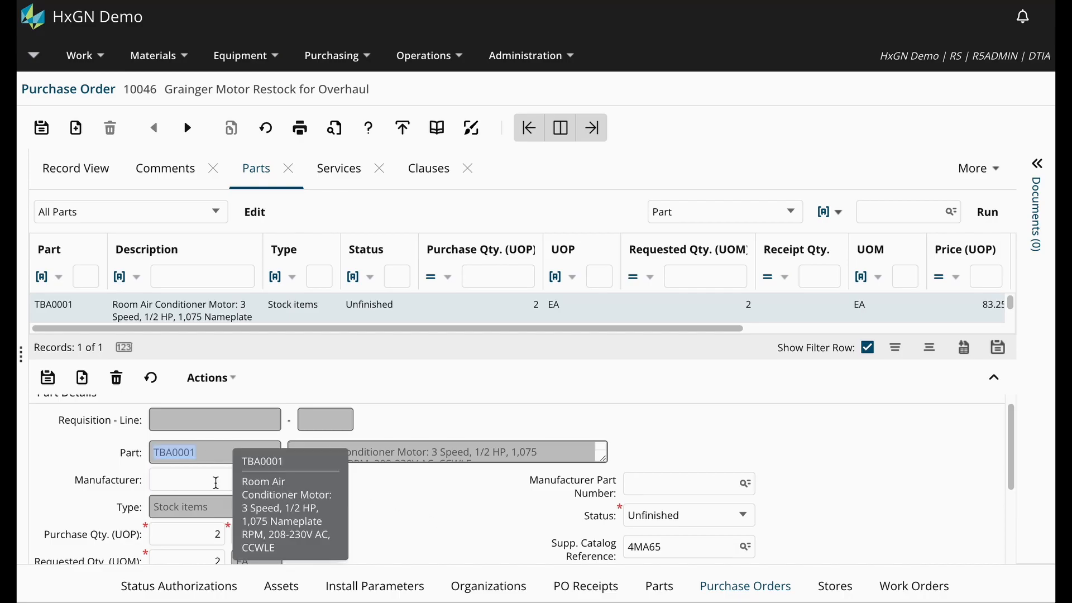
click(190, 533)
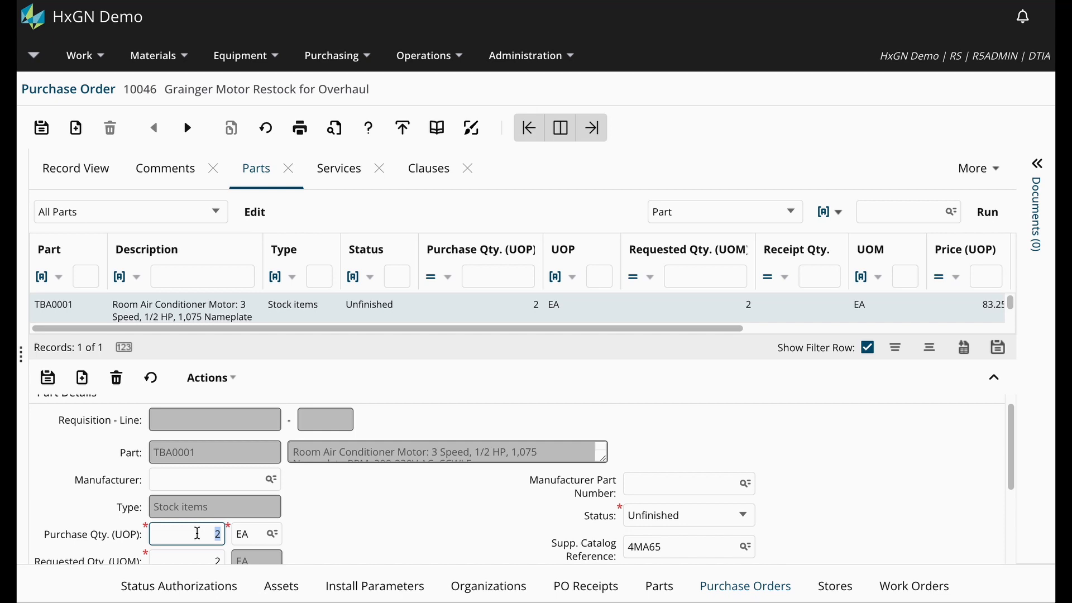
scroll(down, 3)
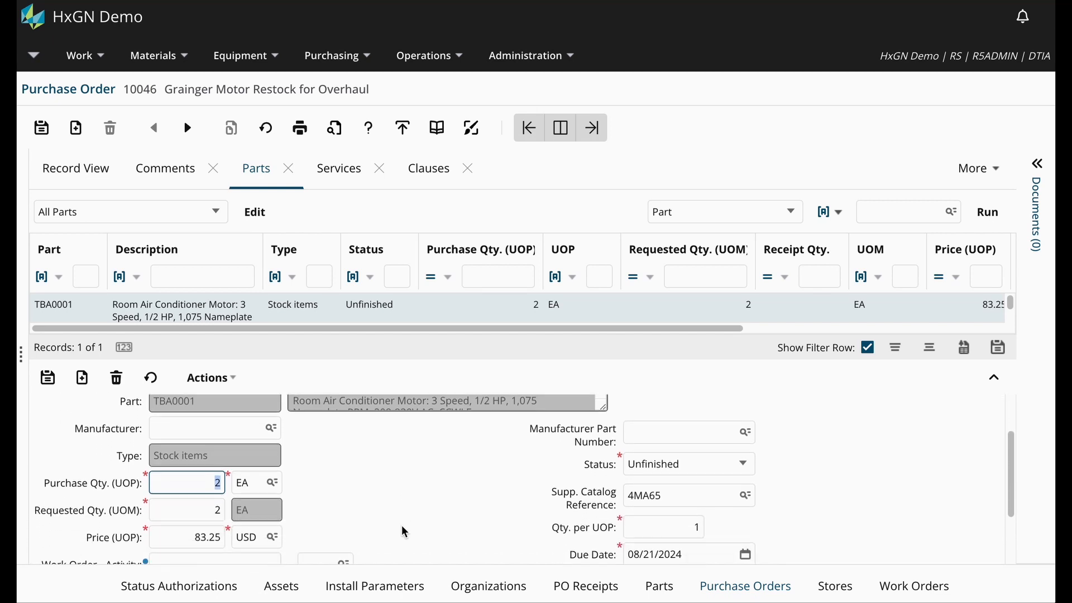
scroll(down, 3)
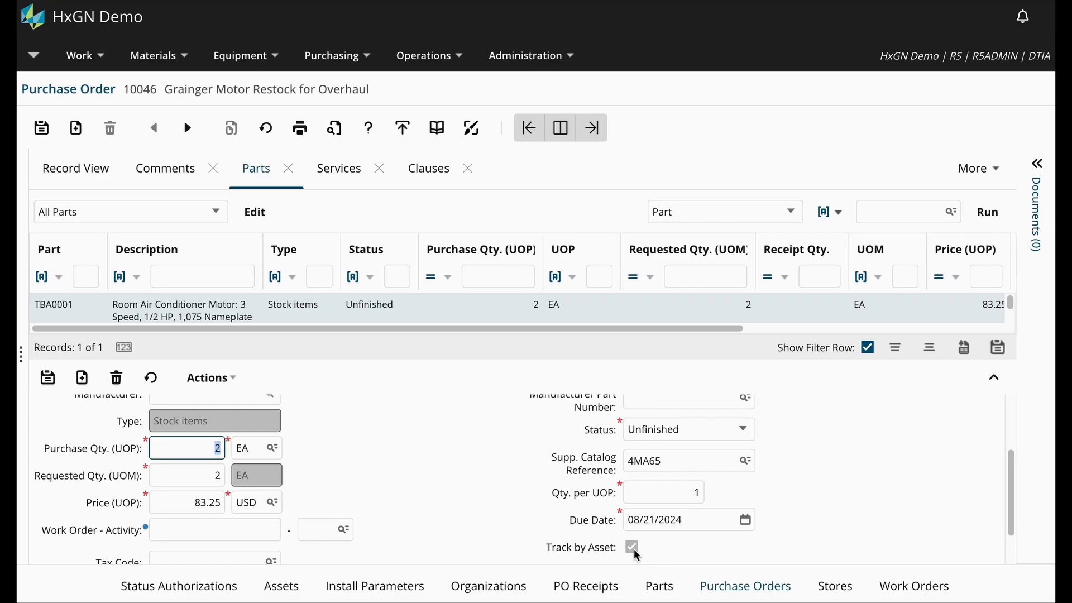
mouse_move(76, 169)
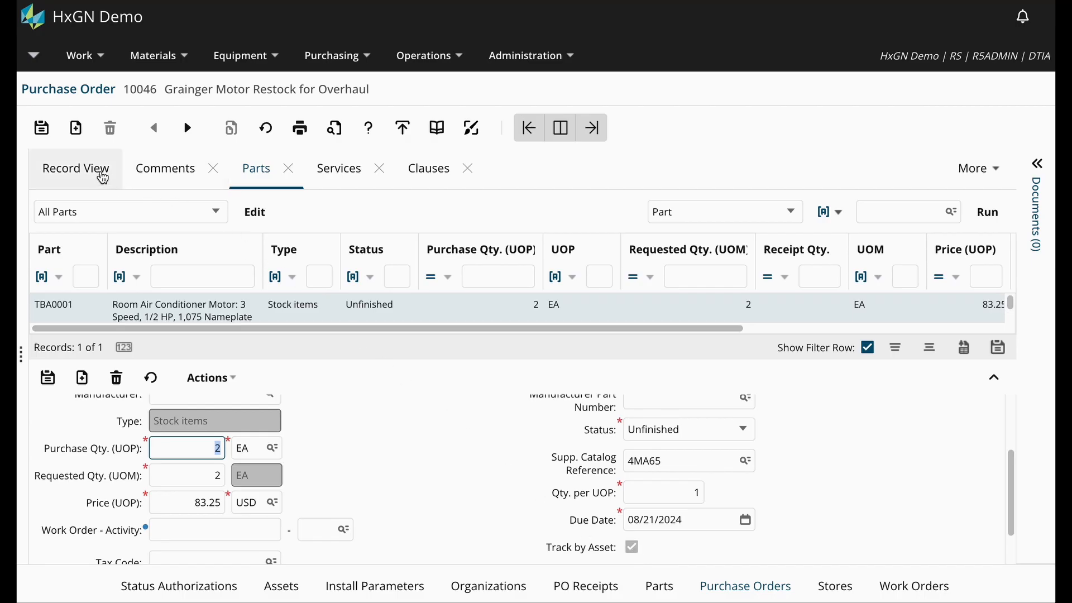
- Attempt to save PO 10046 as Approved and dismiss the asset-association warning, leaving it Unfinished
click(76, 167)
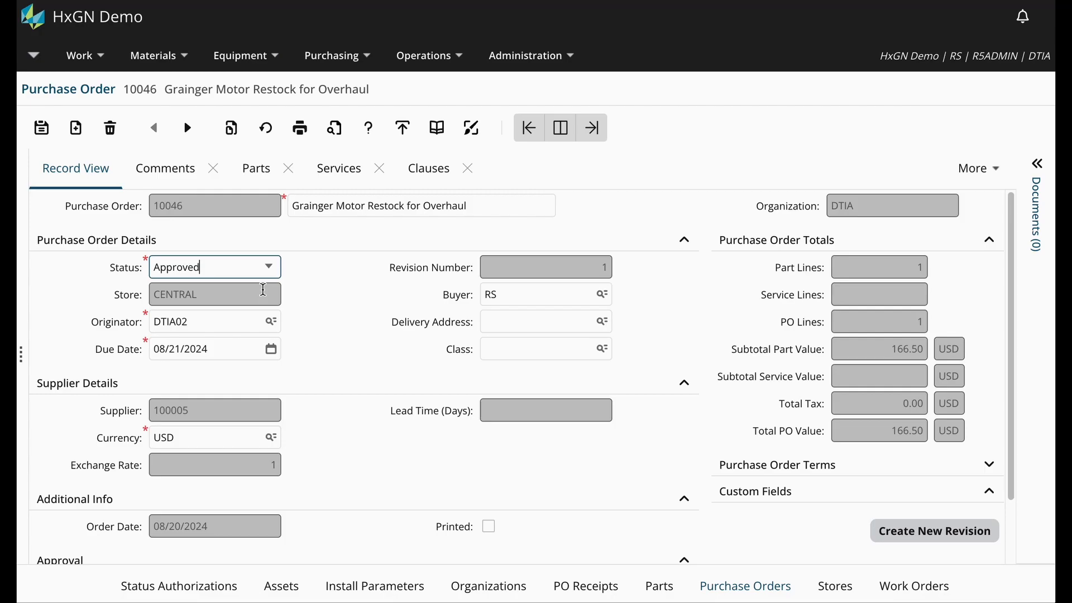
click(41, 128)
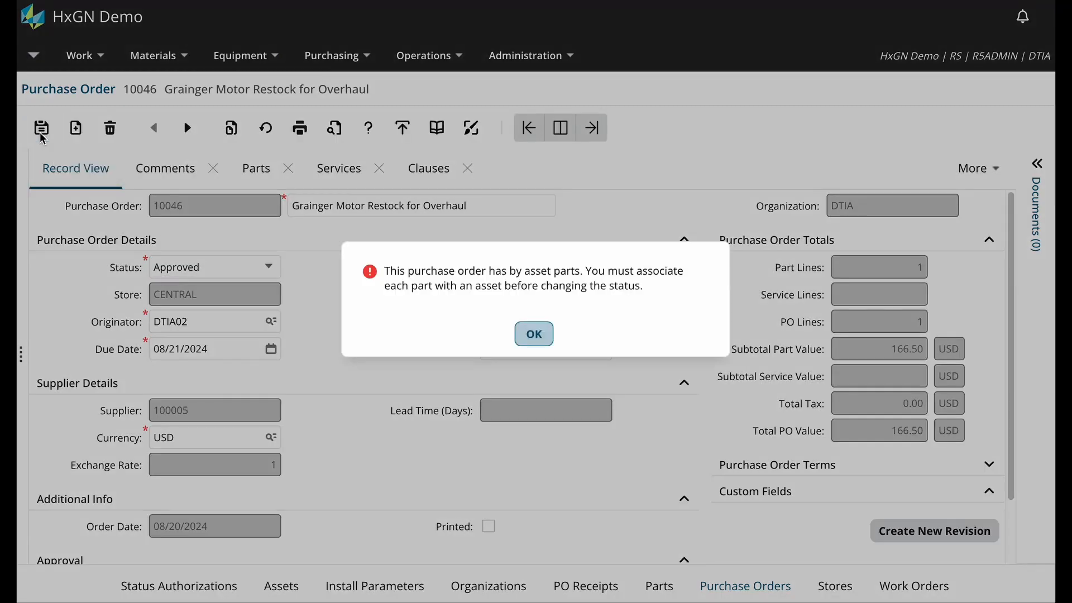
mouse_move(650, 291)
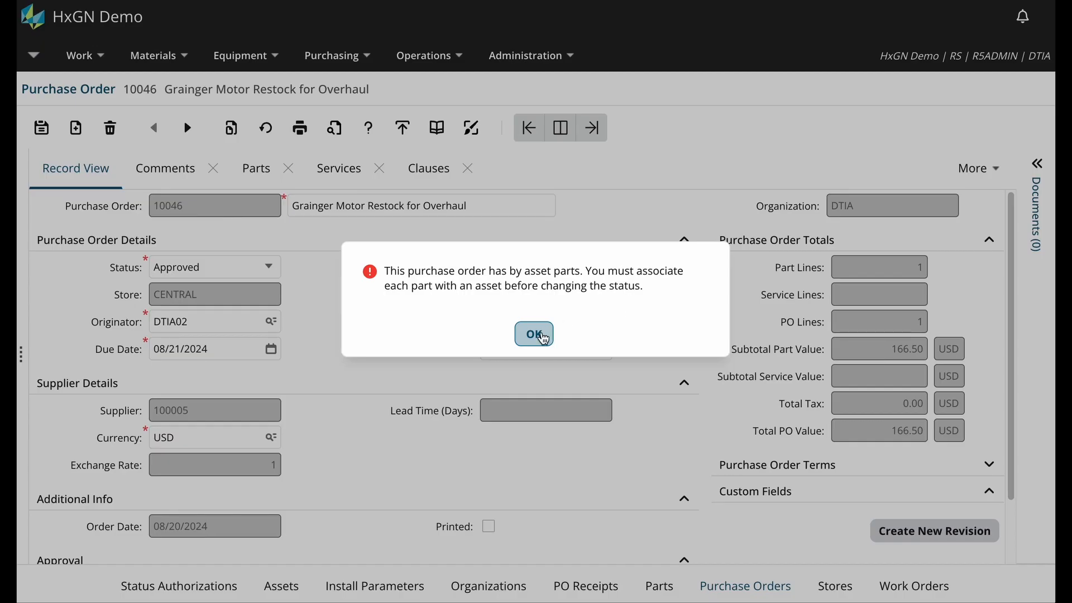
click(534, 333)
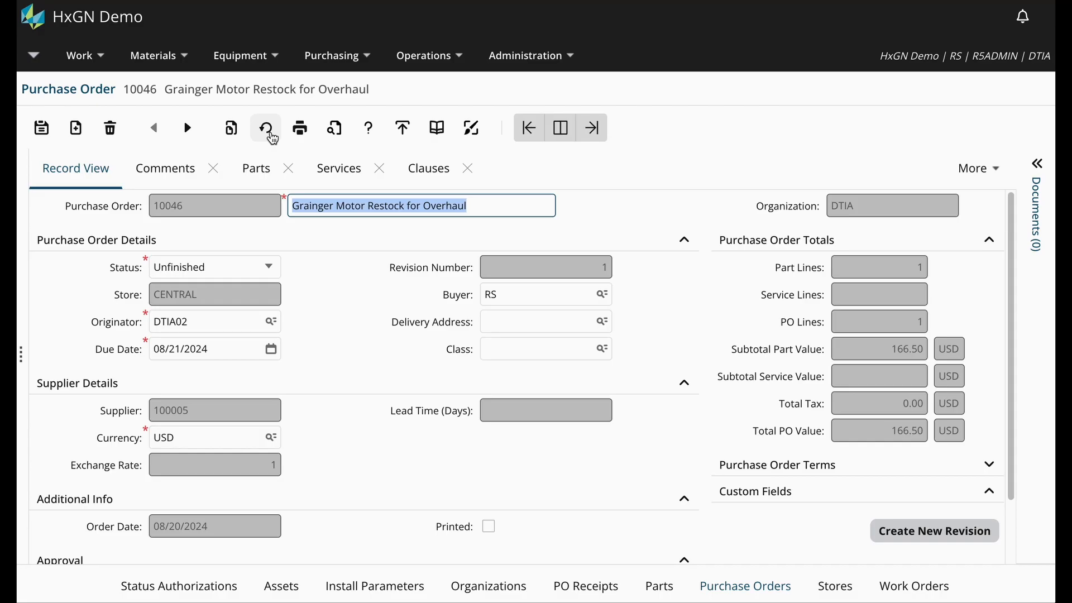
mouse_move(264, 353)
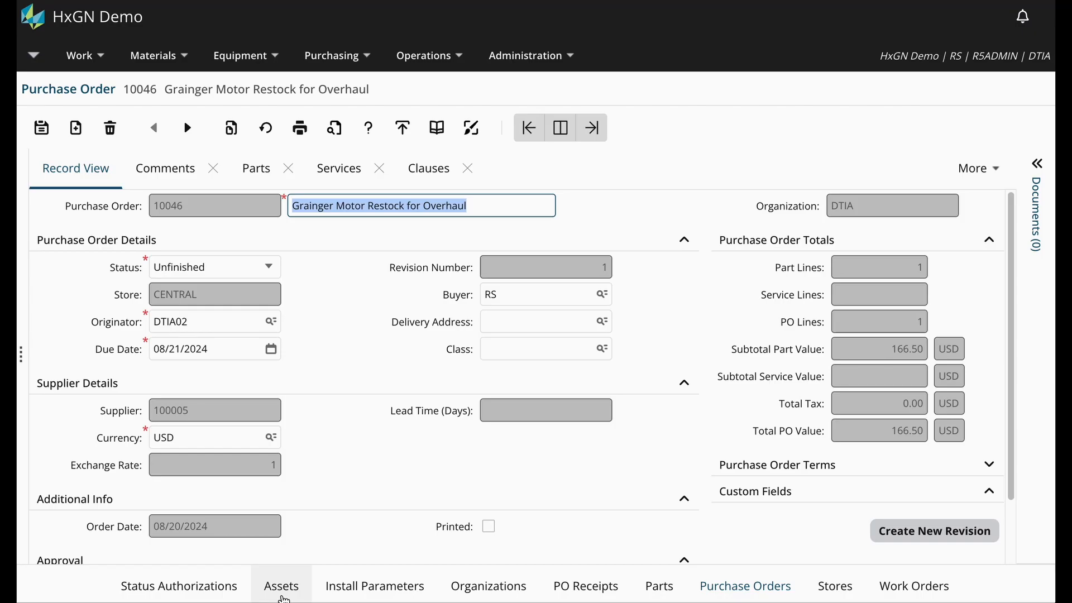
- Change asset MOTOR03's status from Installed to Awaiting purchase on the Assets screen
click(280, 585)
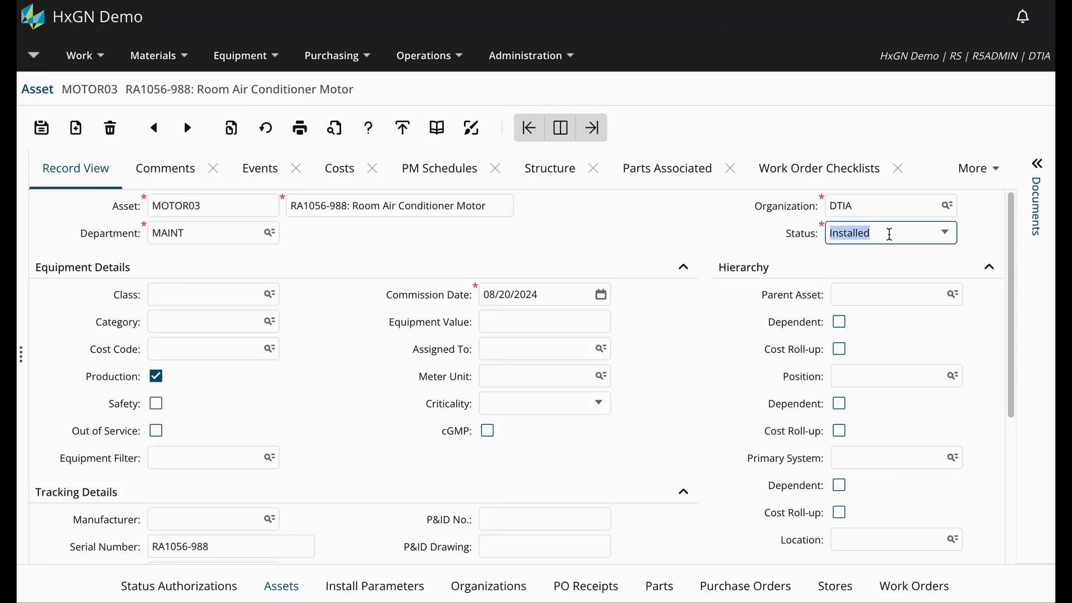
click(944, 233)
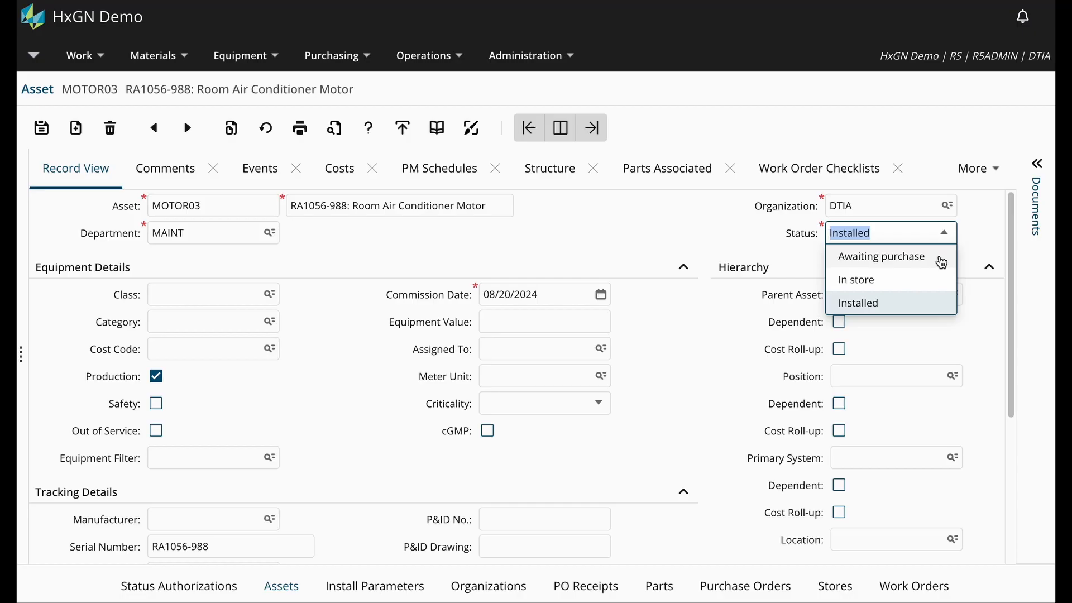
click(881, 257)
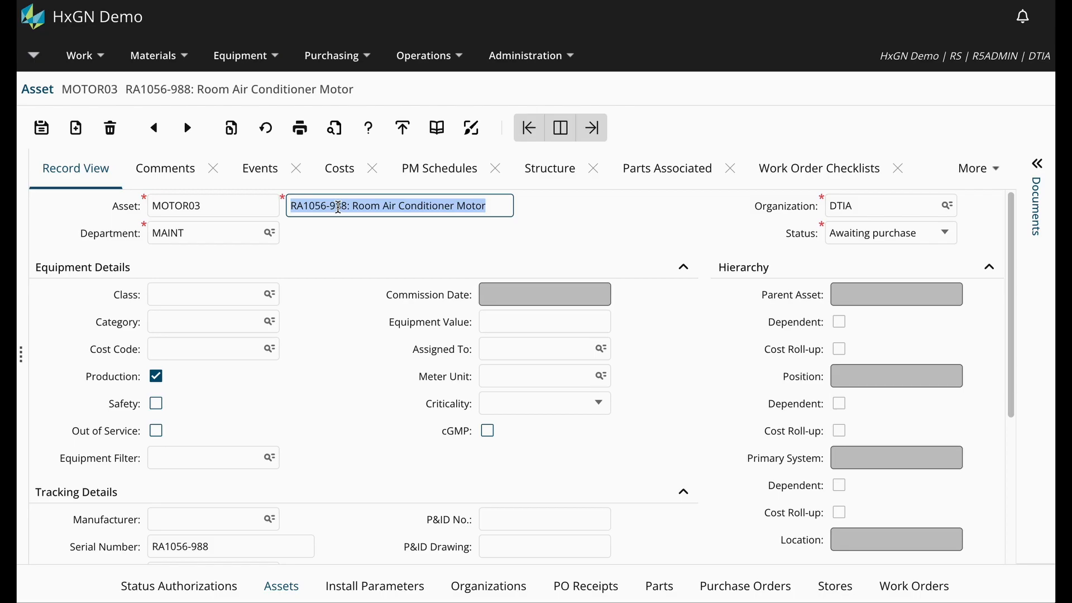
- Save a new asset MOTOR12 with serial RA1056-901, Room Air Conditioner Motor, Awaiting purchase
click(337, 205)
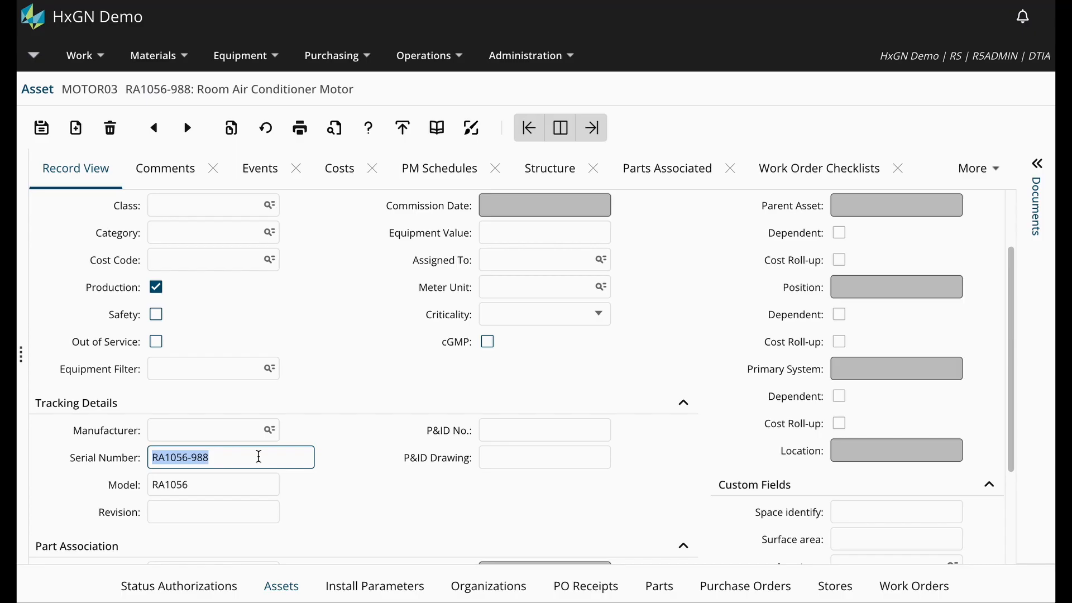
text(RA1056-901)
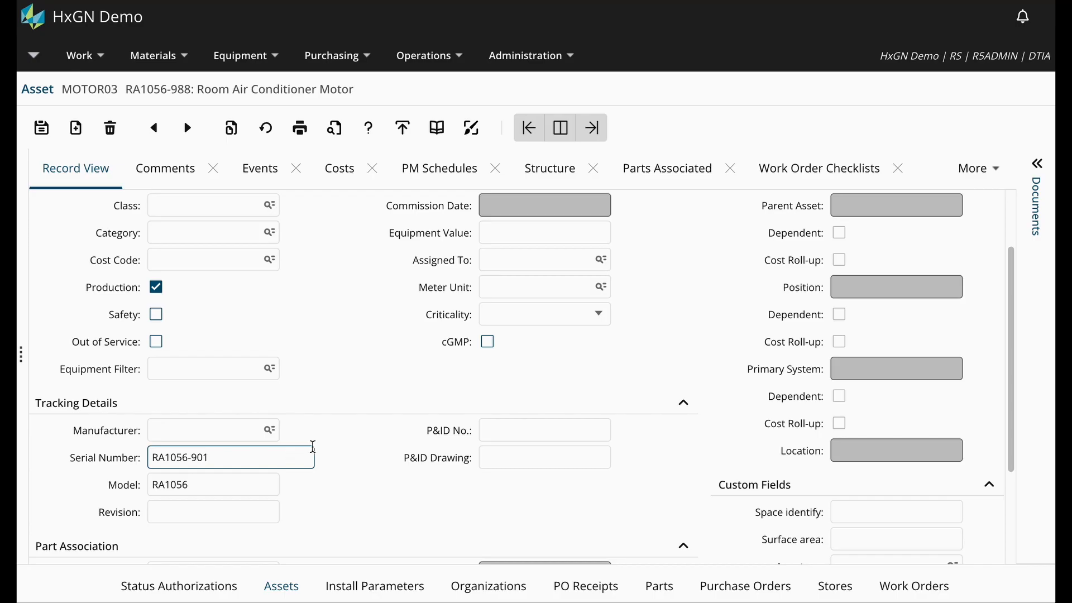
mouse_move(368, 370)
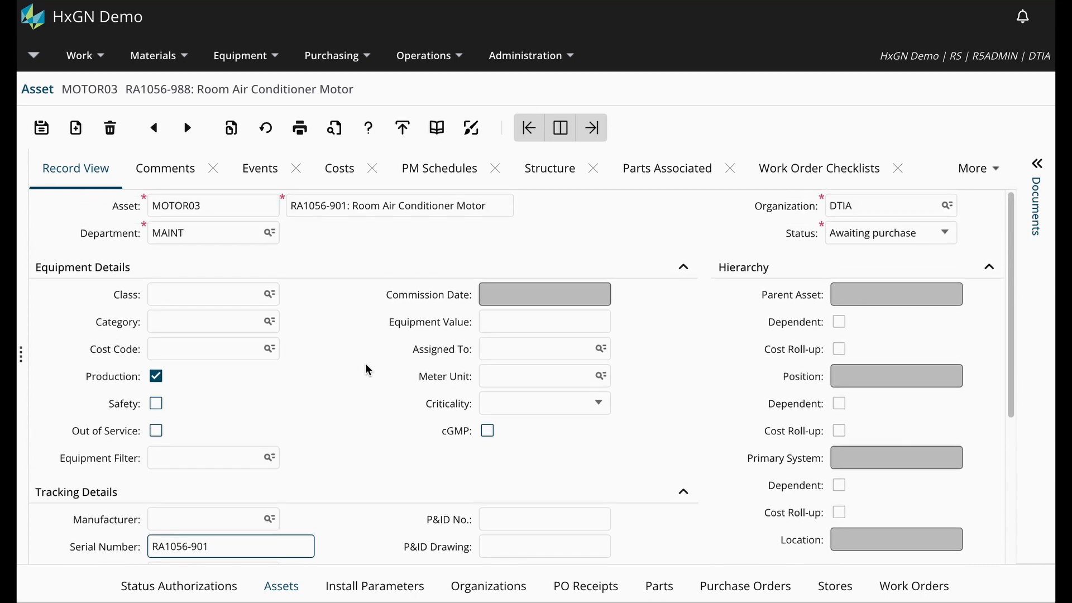
click(228, 205)
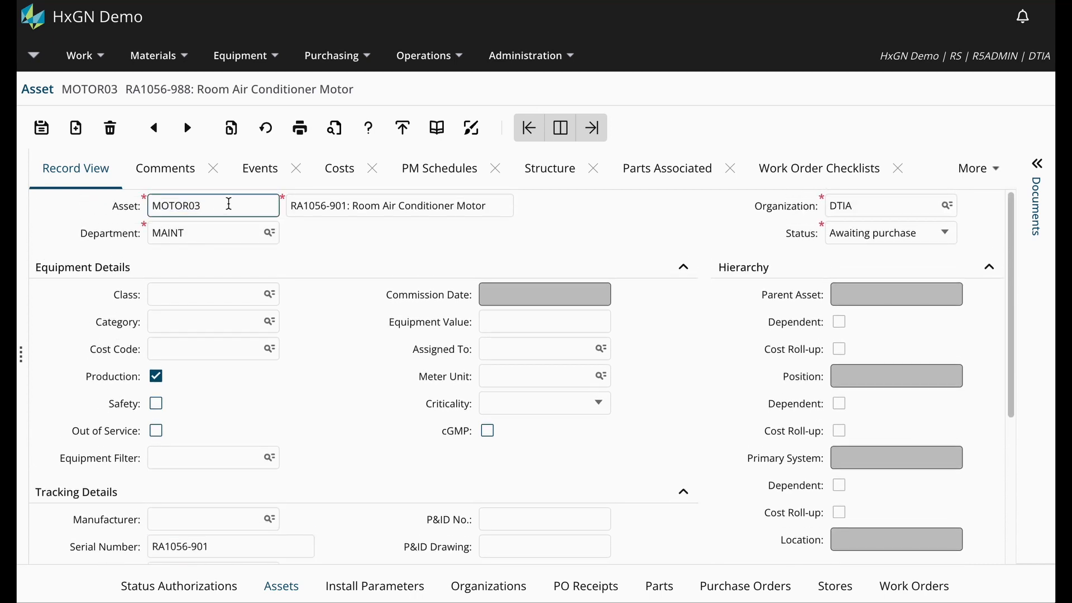
text(MOTOR1)
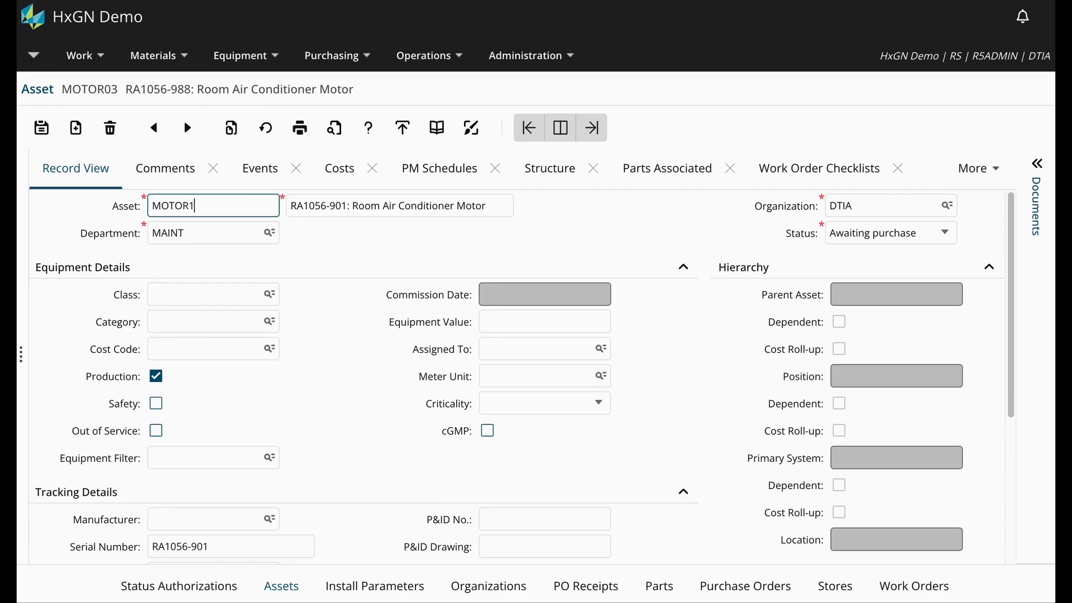
text(2)
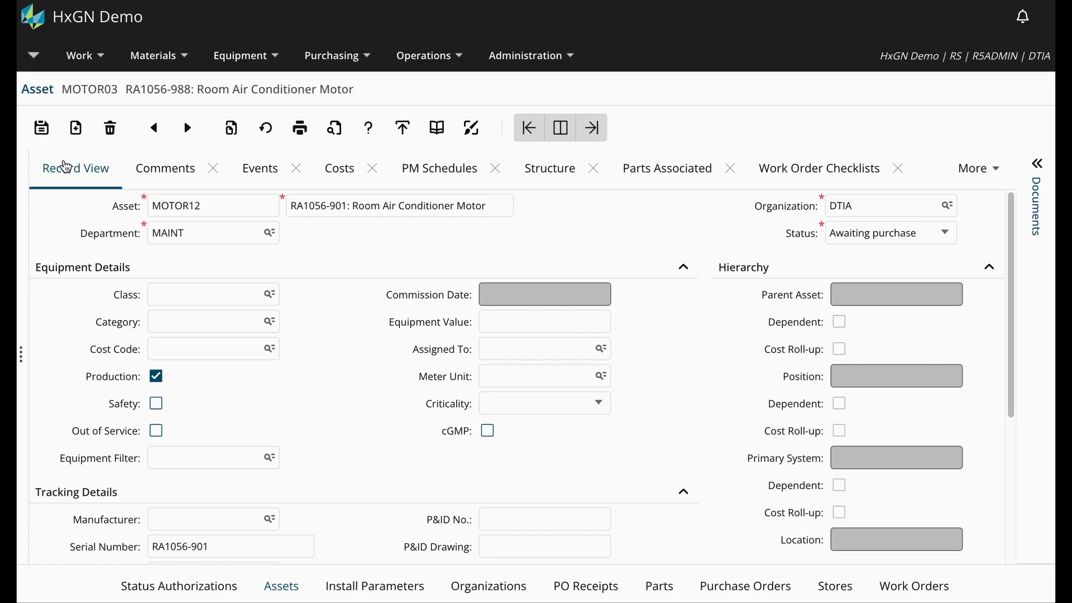
mouse_move(42, 127)
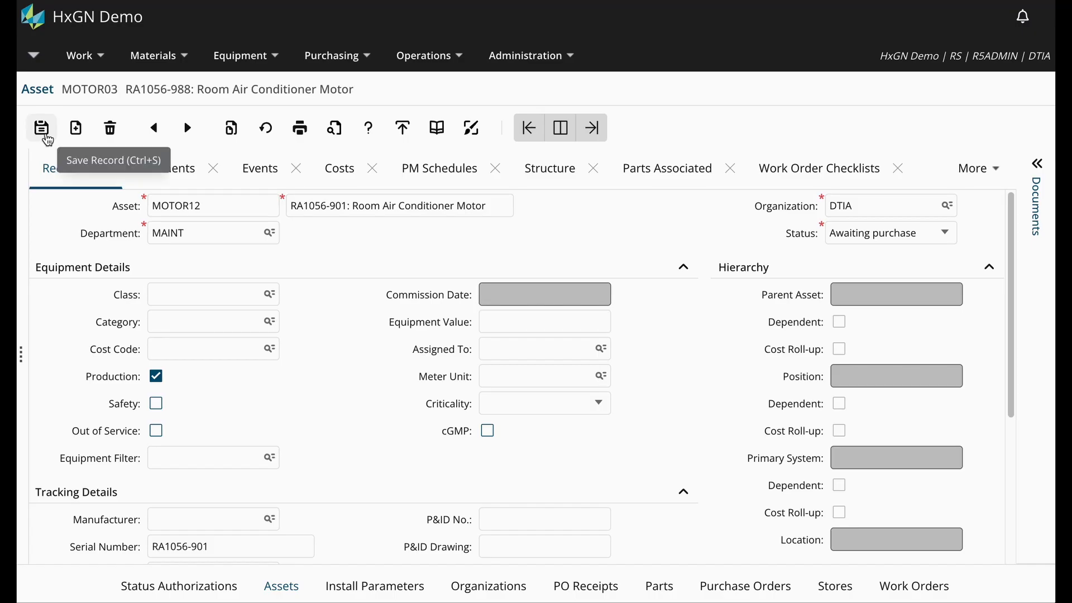
click(43, 129)
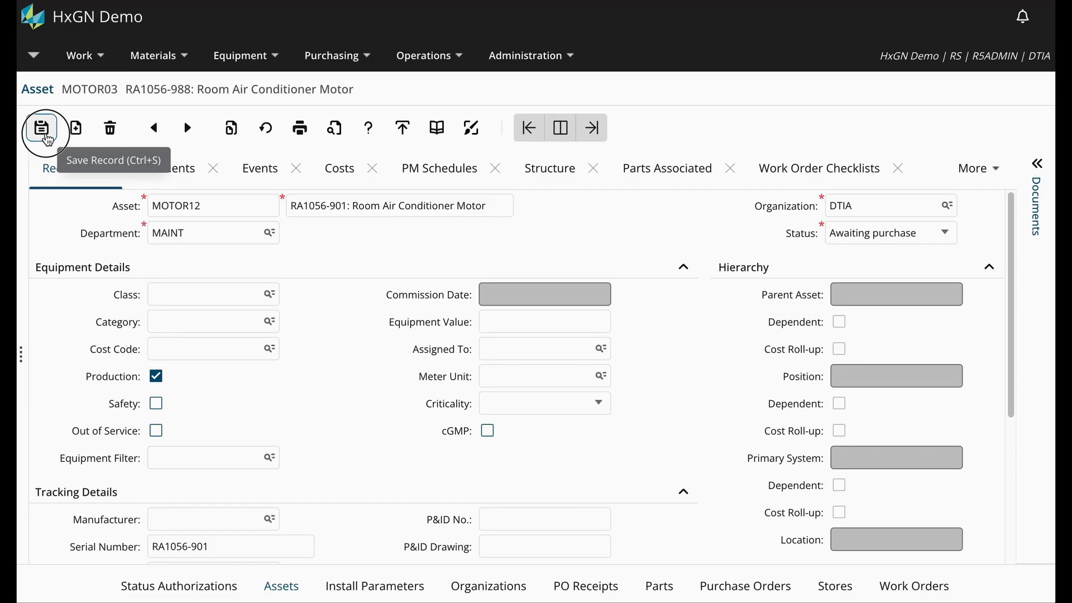
click(41, 127)
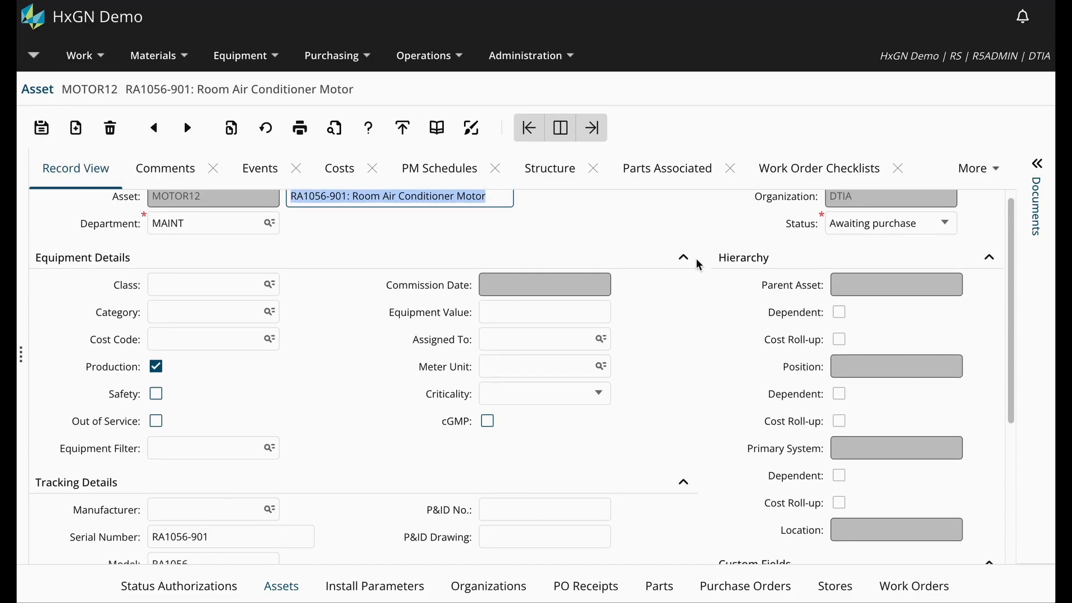
click(882, 224)
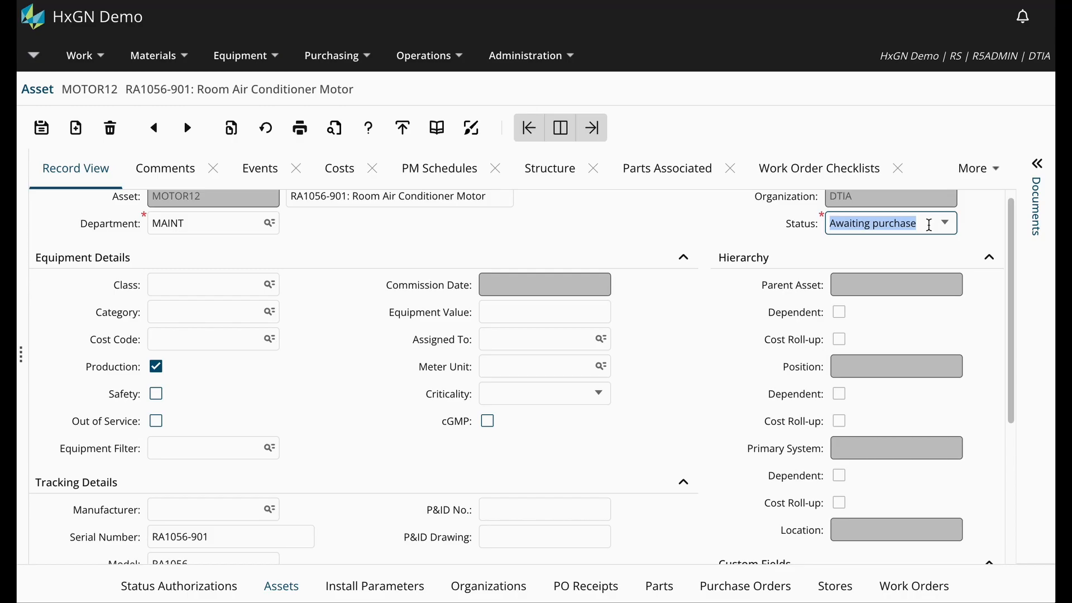
scroll(down, 3)
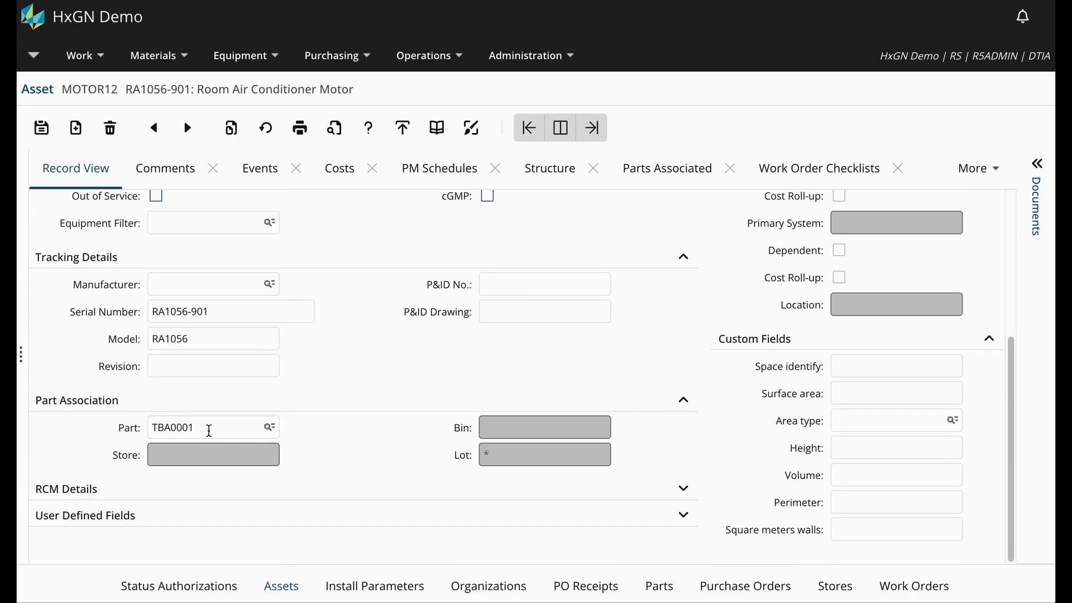
click(205, 428)
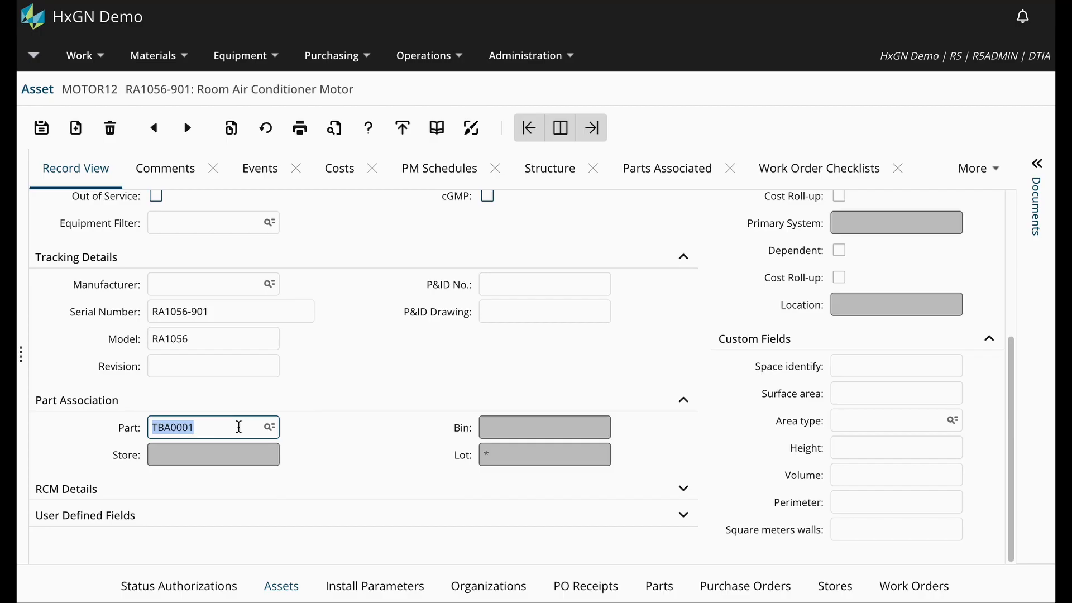
mouse_move(361, 62)
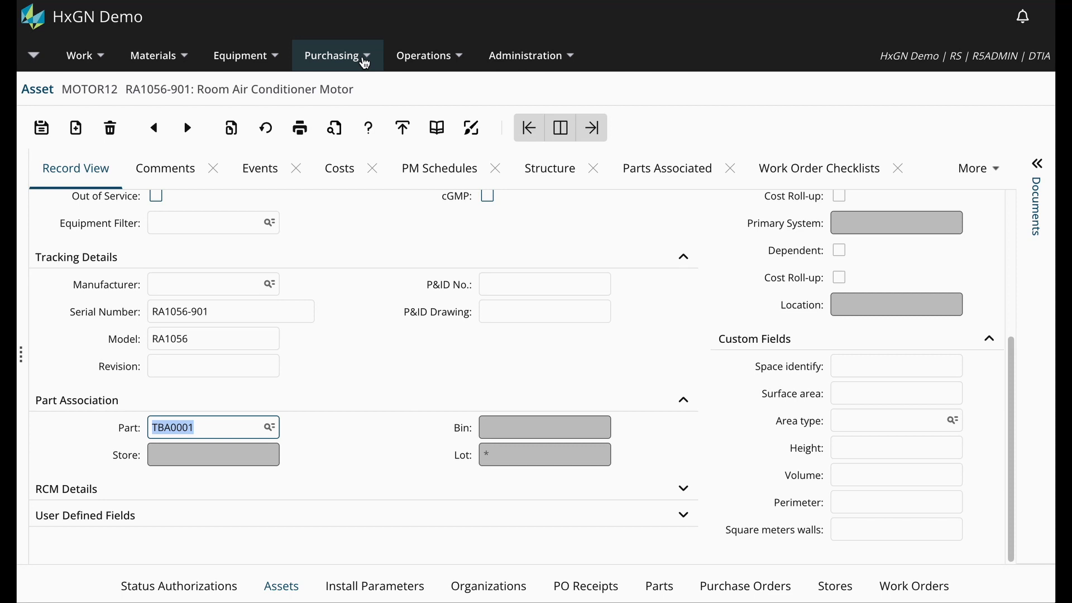
- Load PO 10046 line 10 (part TBA0001, qty 2) on the Purchasing Assets for PO screen
click(334, 56)
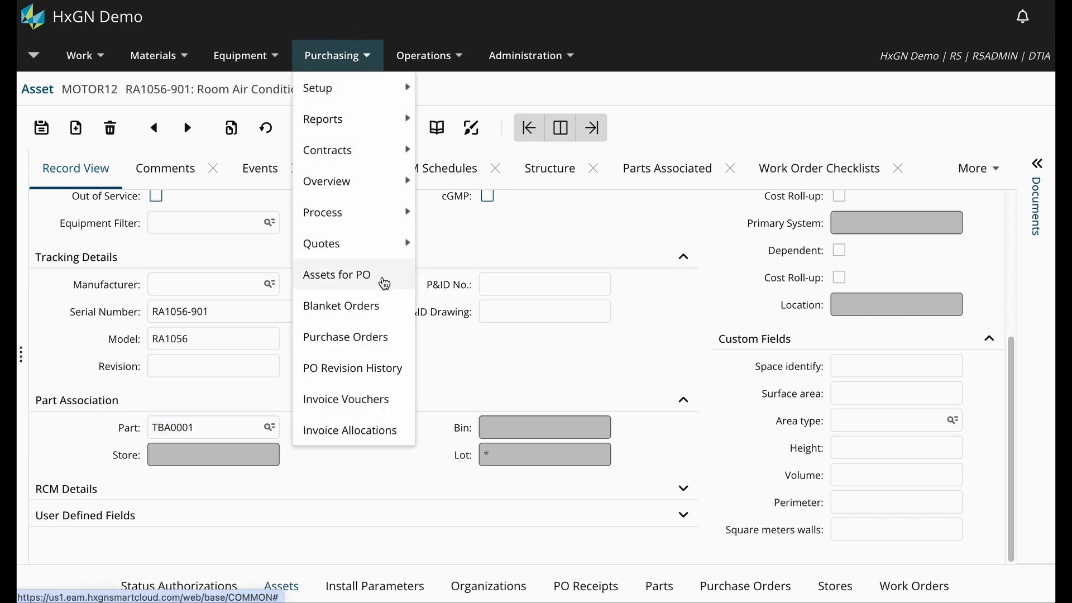
click(336, 275)
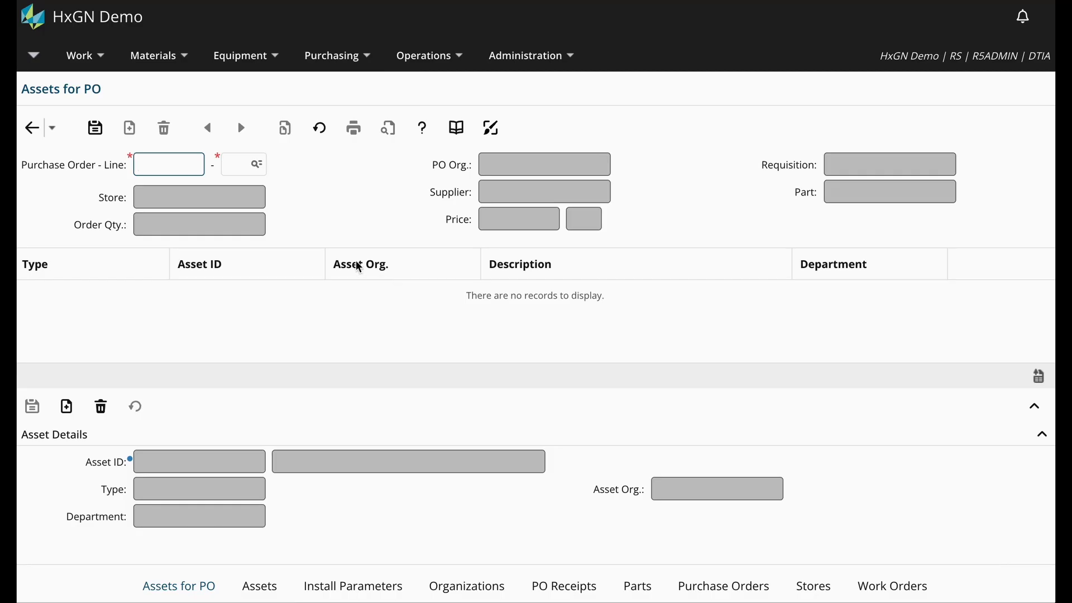
mouse_move(255, 165)
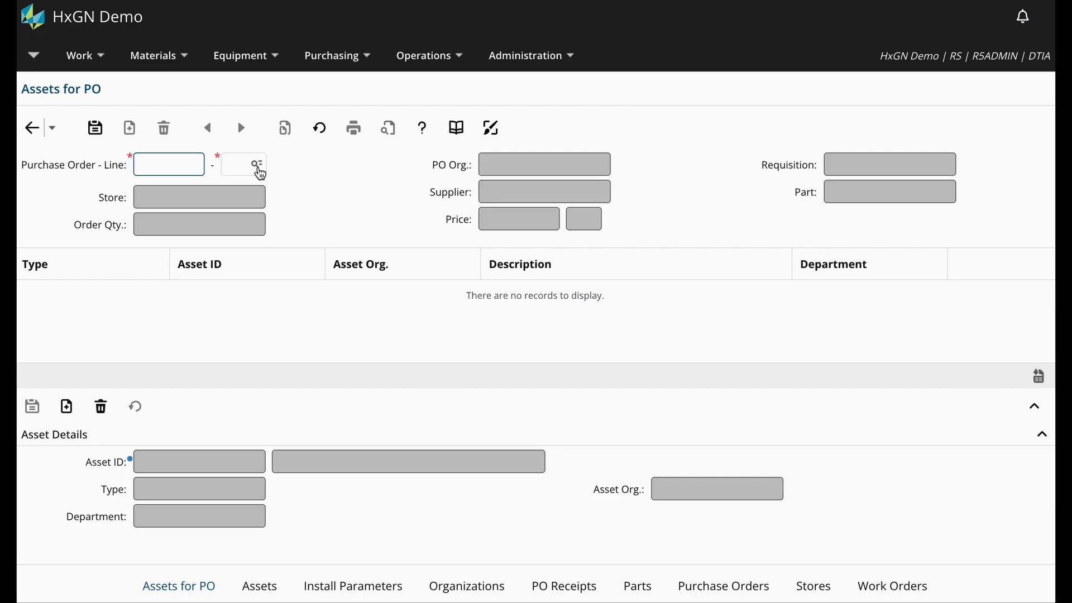
click(254, 164)
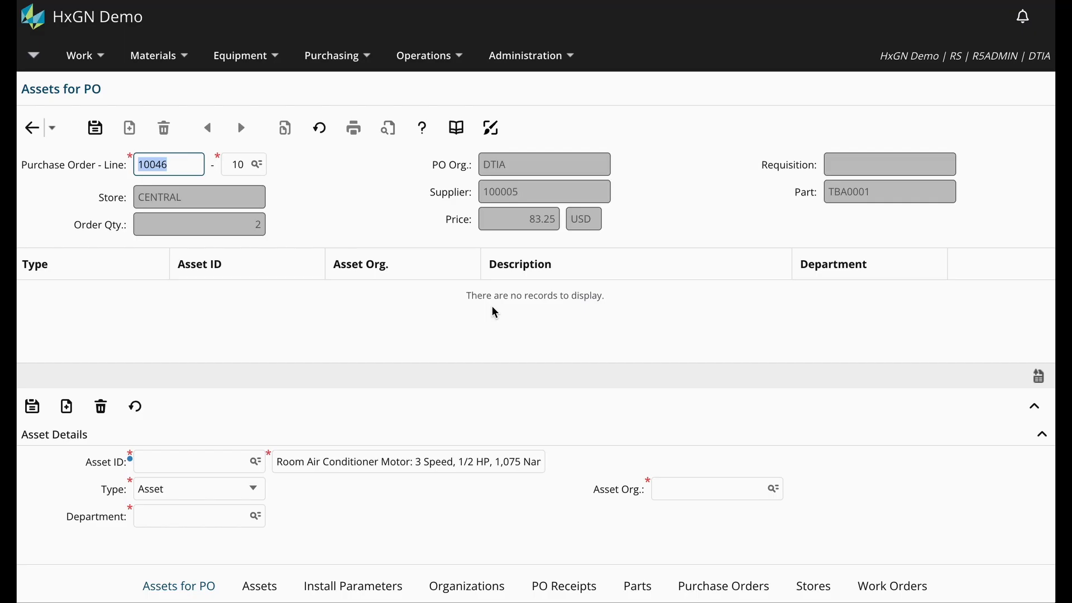
mouse_move(346, 516)
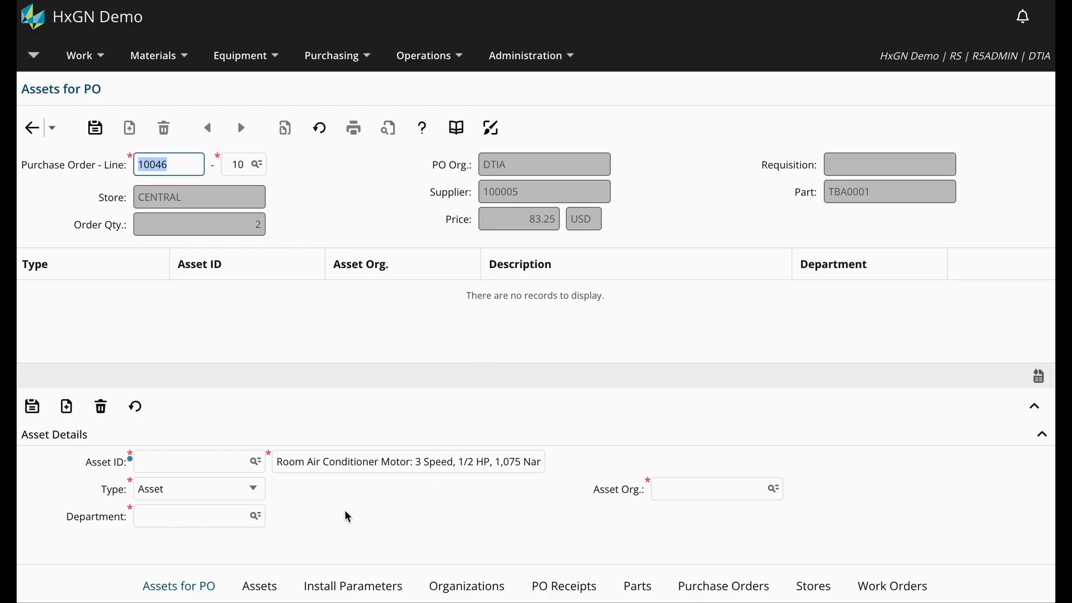
mouse_move(181, 431)
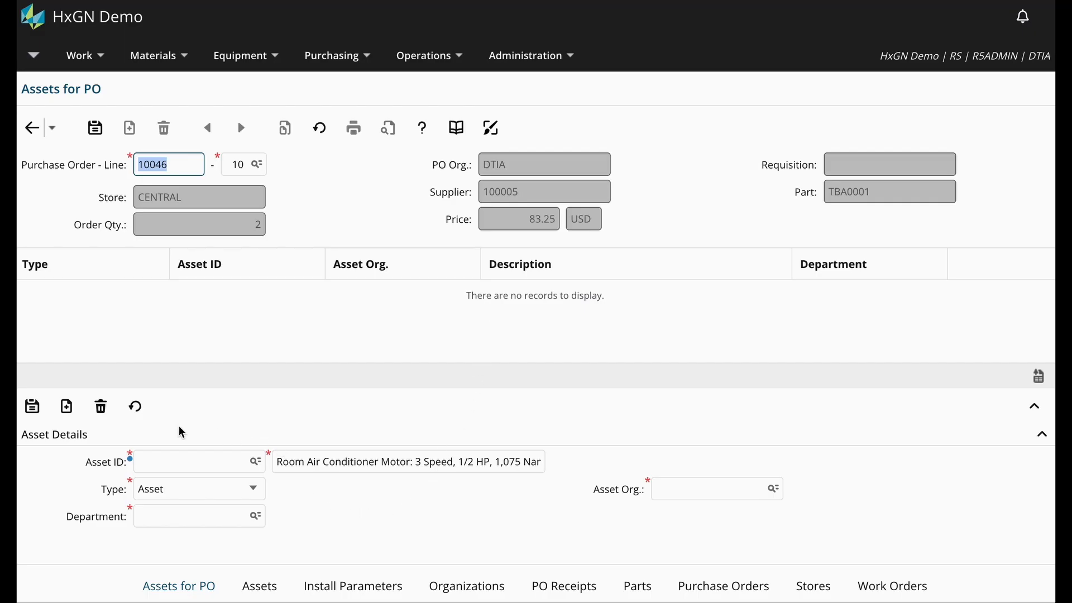
mouse_move(281, 546)
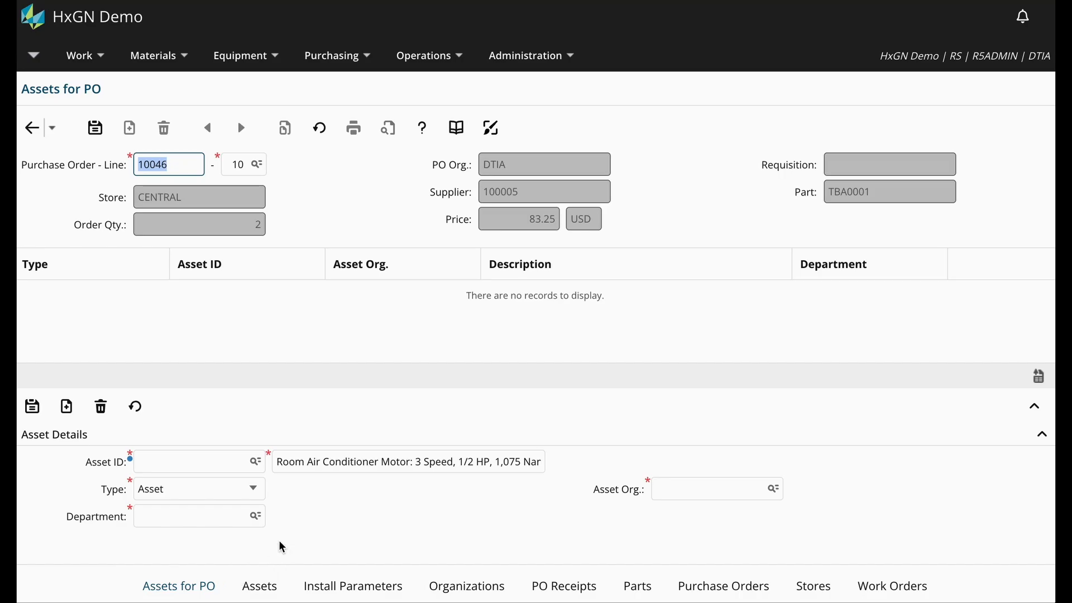
- Assign assets MOTOR03 and MOTOR12 to PO 10046 line 10, matching the ordered quantity of 2
click(254, 461)
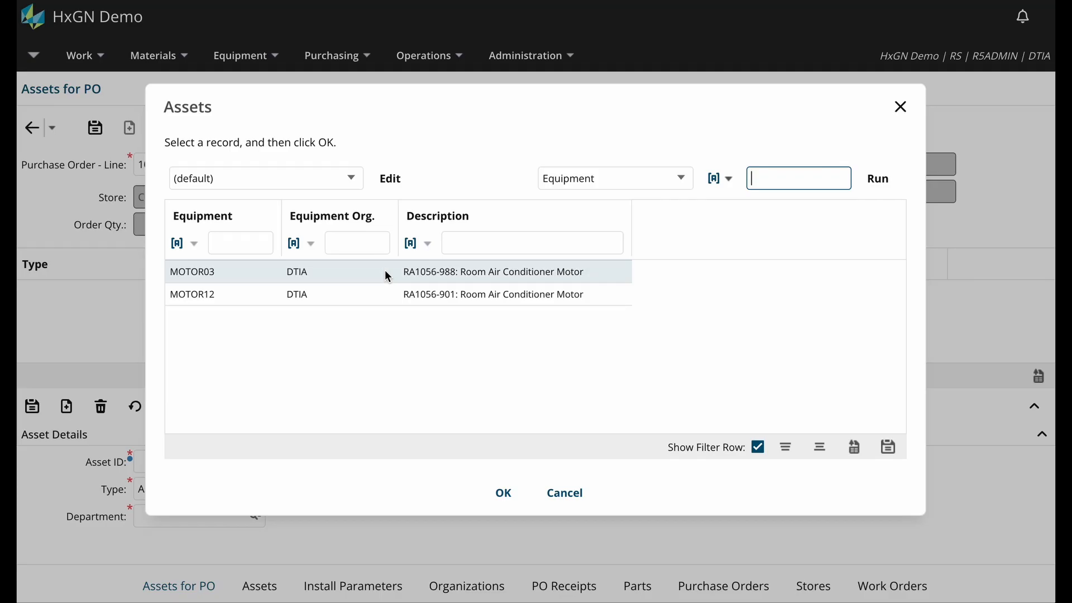
click(503, 493)
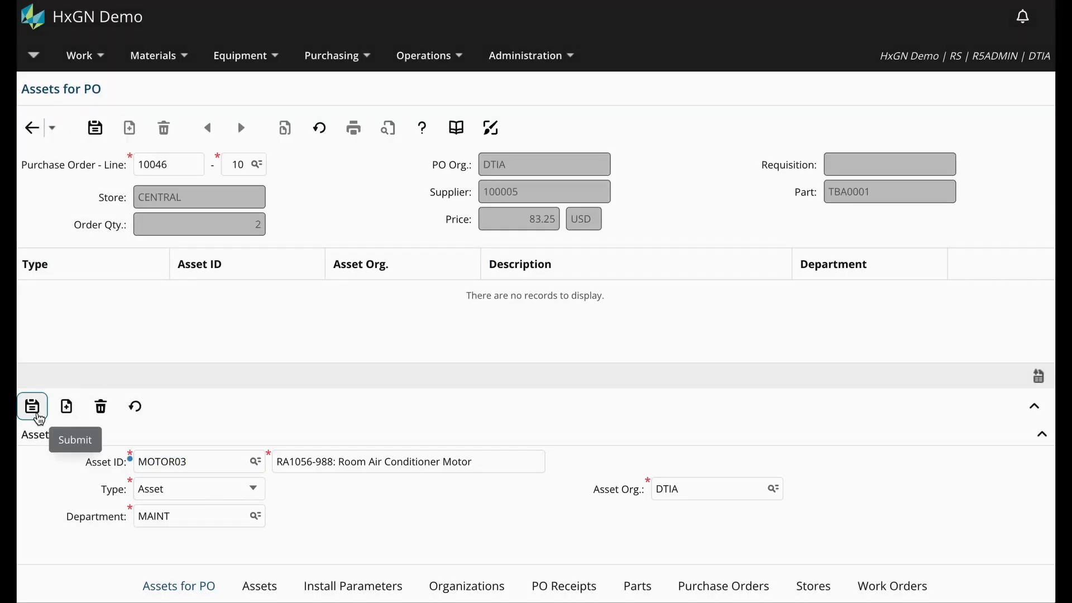
click(254, 461)
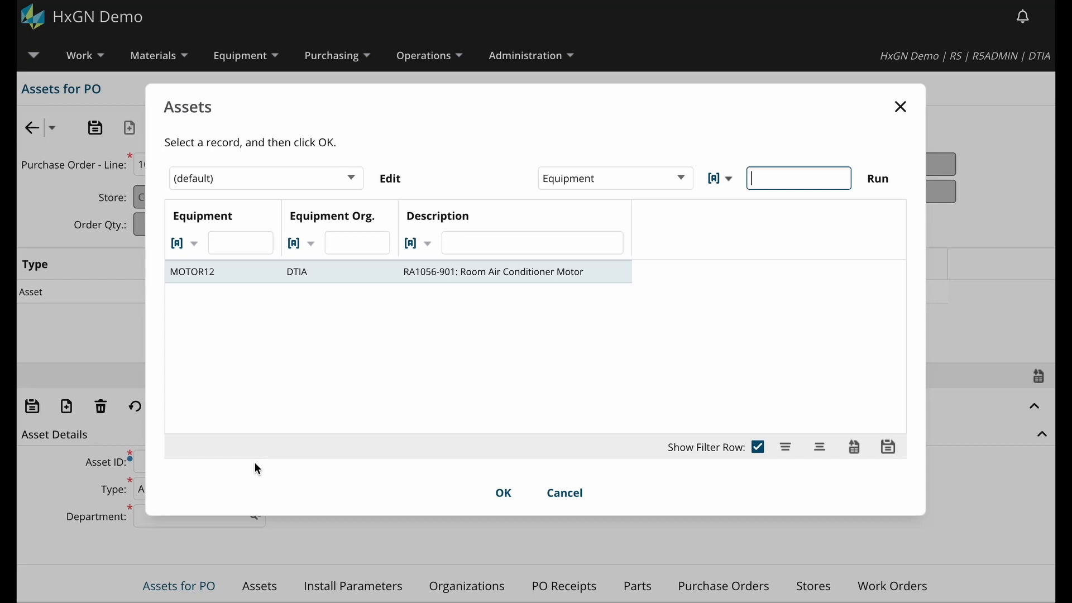
mouse_move(260, 286)
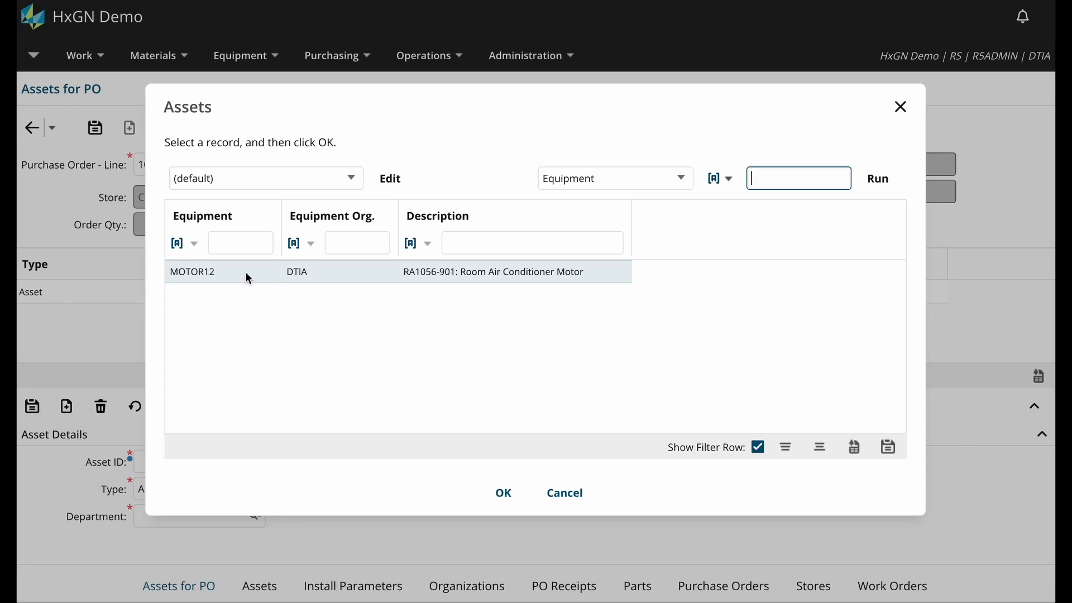
click(502, 493)
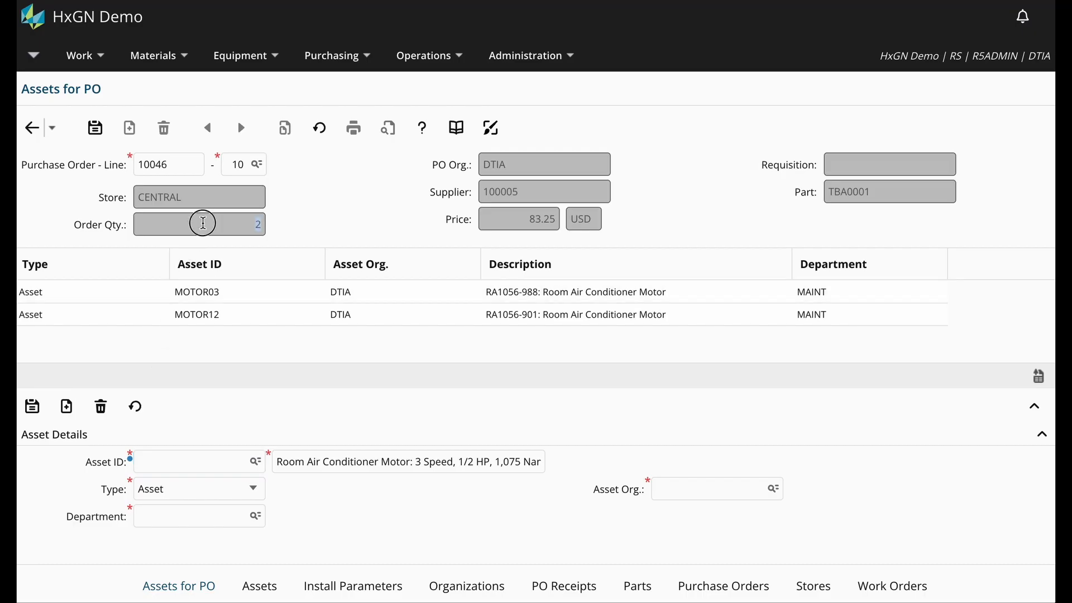
click(197, 292)
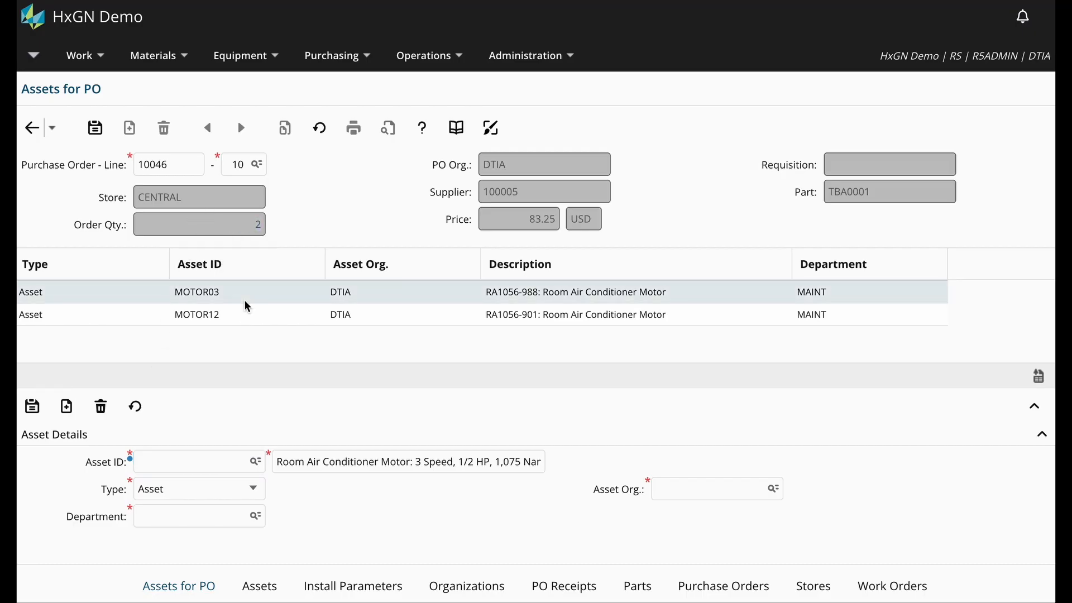
- Save the MOTOR03/MOTOR12 associations for line 10 and return to PO 10046, now Approved
click(197, 315)
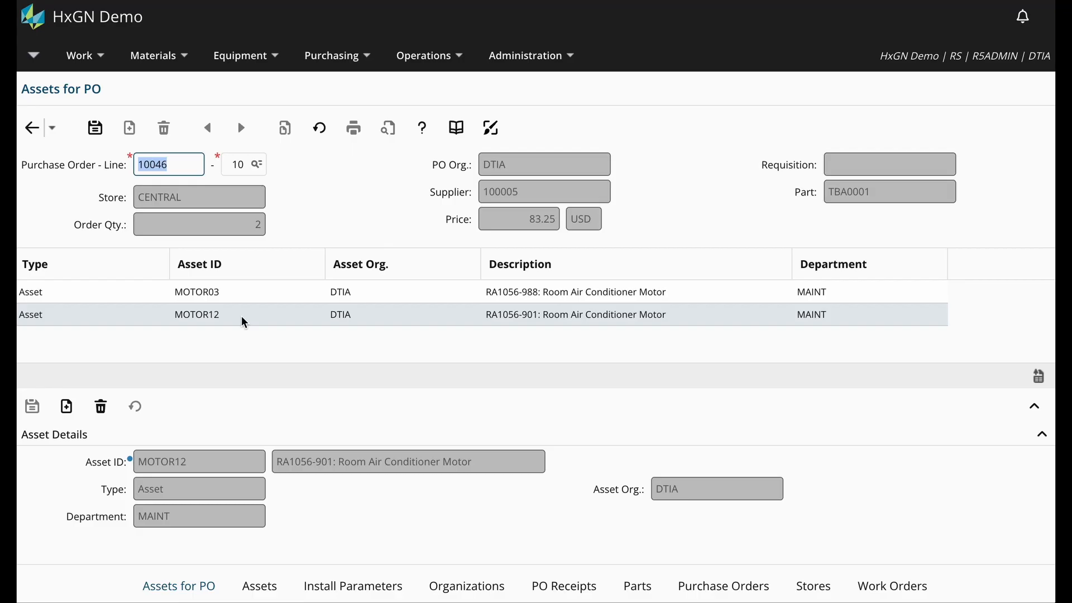
mouse_move(95, 127)
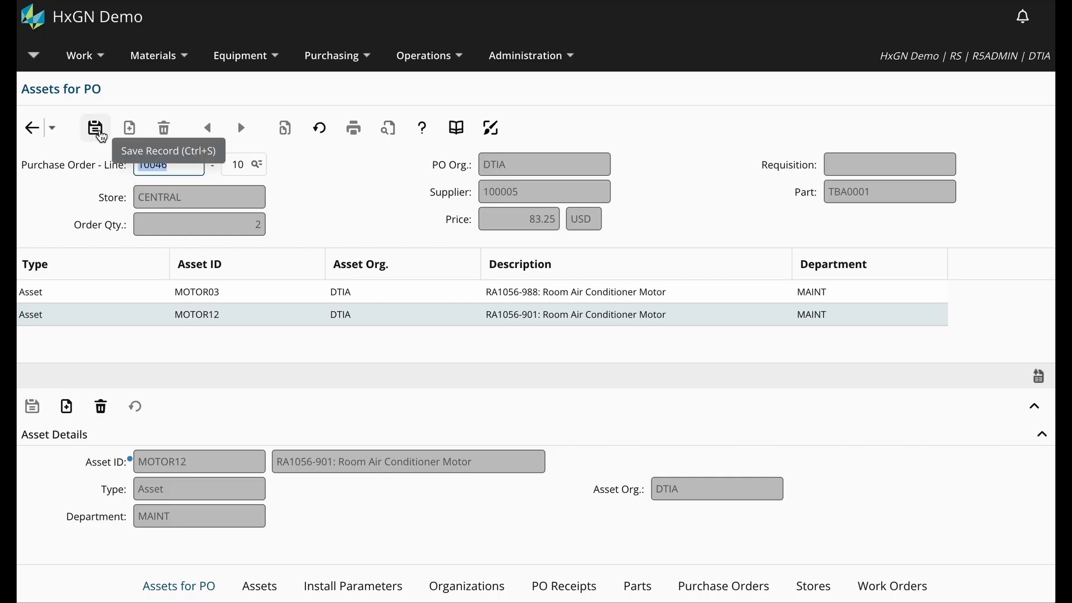
click(196, 293)
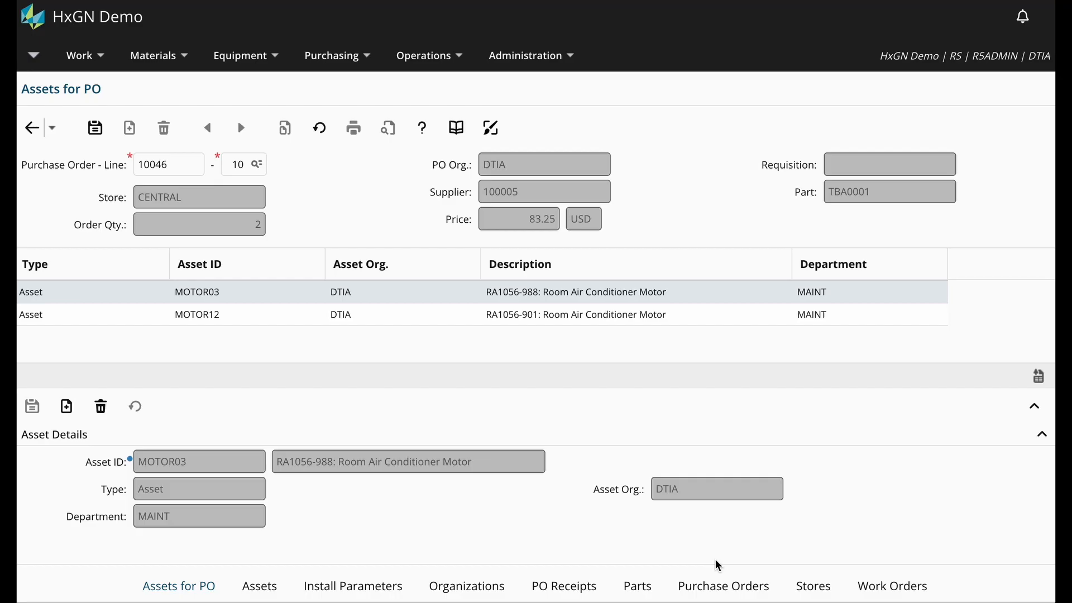
mouse_move(730, 594)
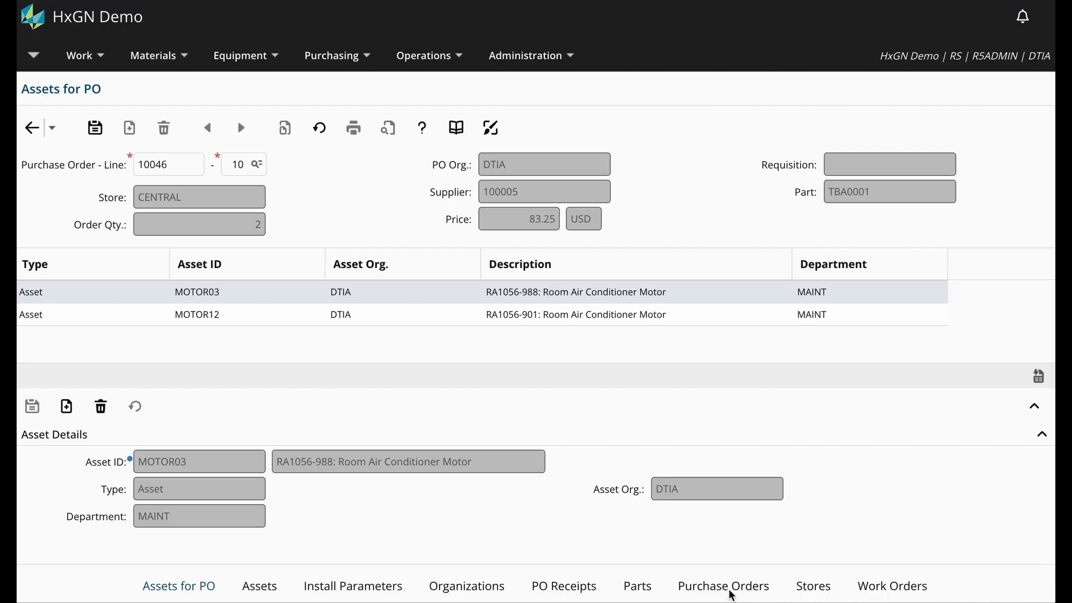
click(721, 585)
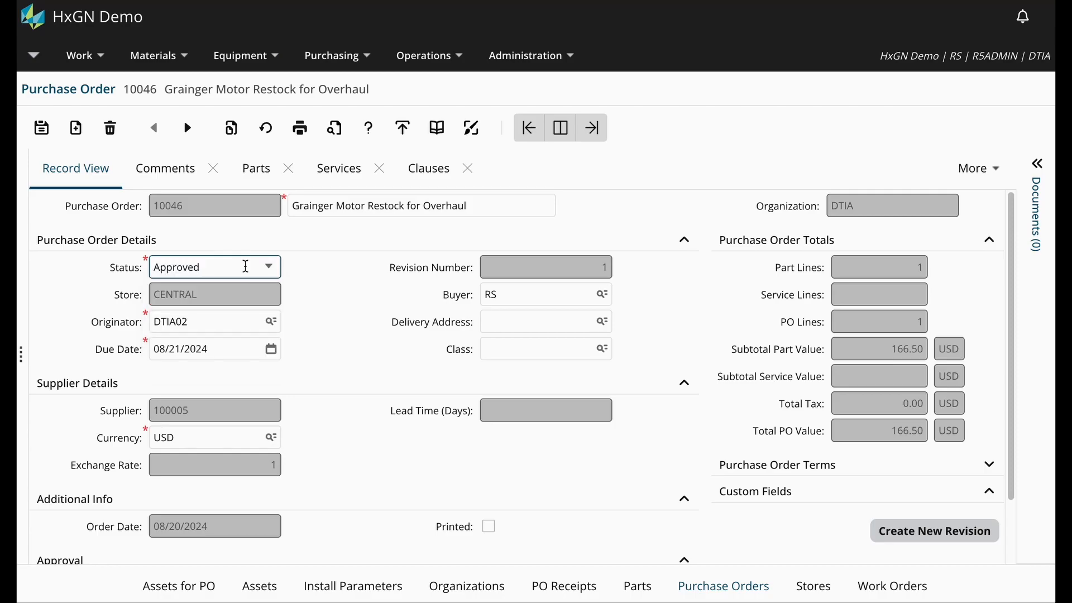
mouse_move(40, 128)
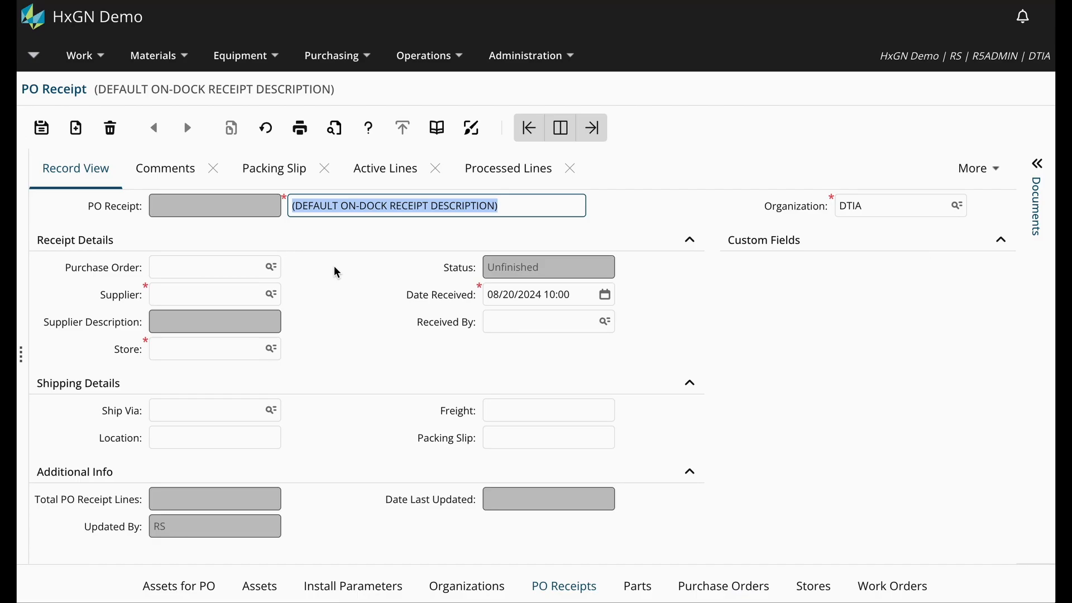
- Enter purchase order 10046 on the new PO receipt for supplier 100005 into store CENTRAL
click(205, 267)
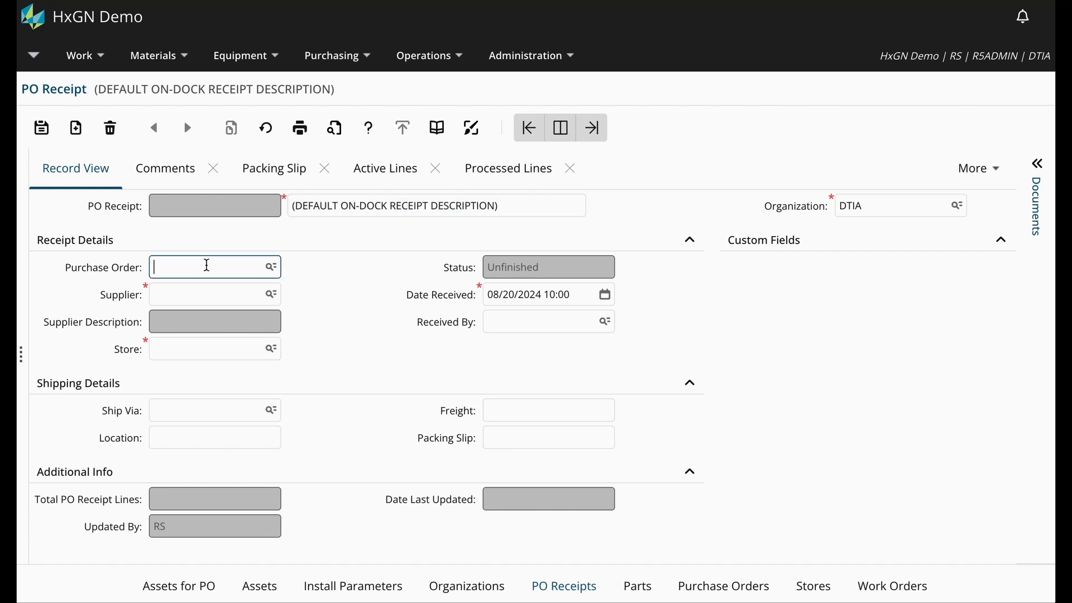
text(10046)
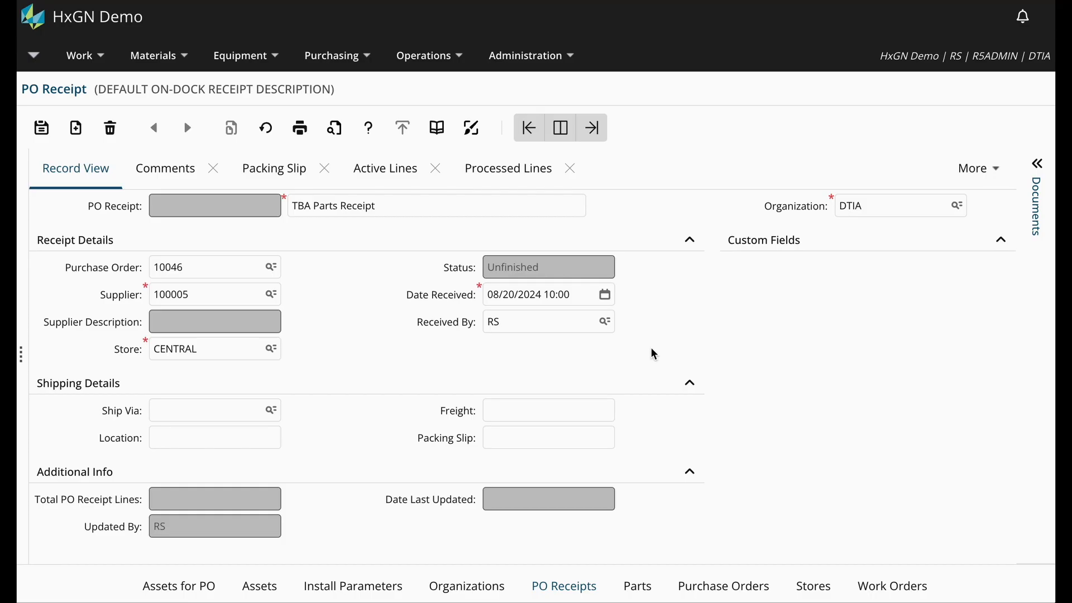
mouse_move(395, 185)
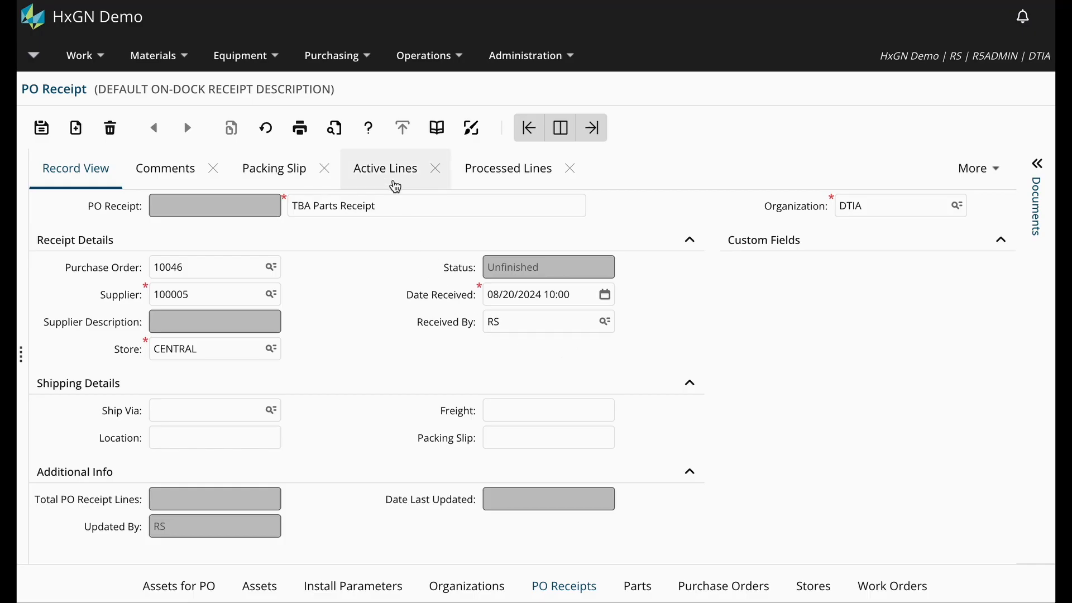
- Retrieve PO 10046's TBA0001 parts onto receipt 10018's Active Lines, skipping the packing slip
click(394, 177)
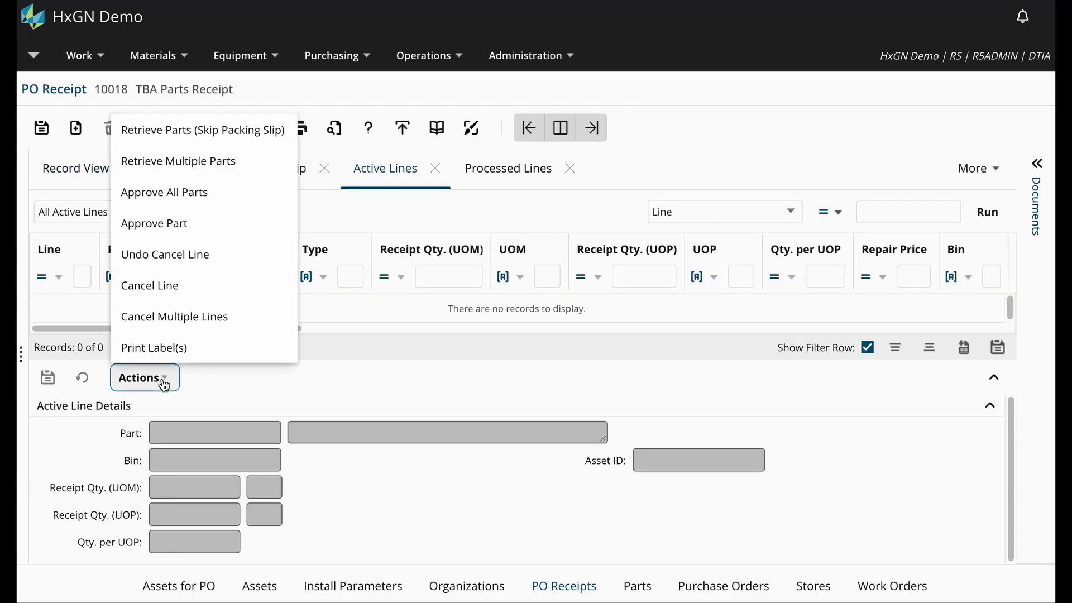
mouse_move(221, 136)
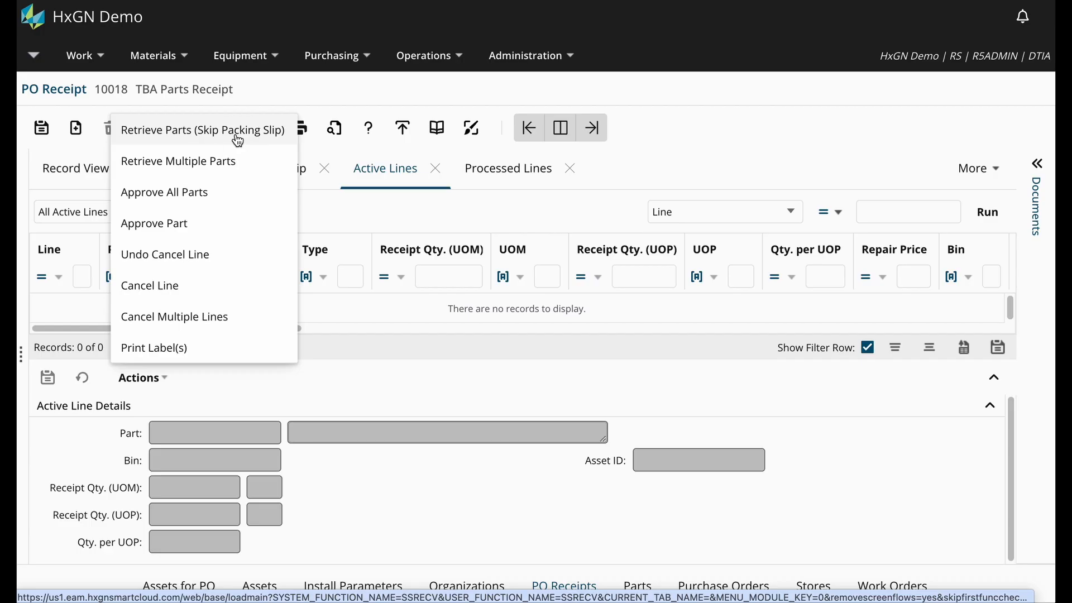
click(203, 129)
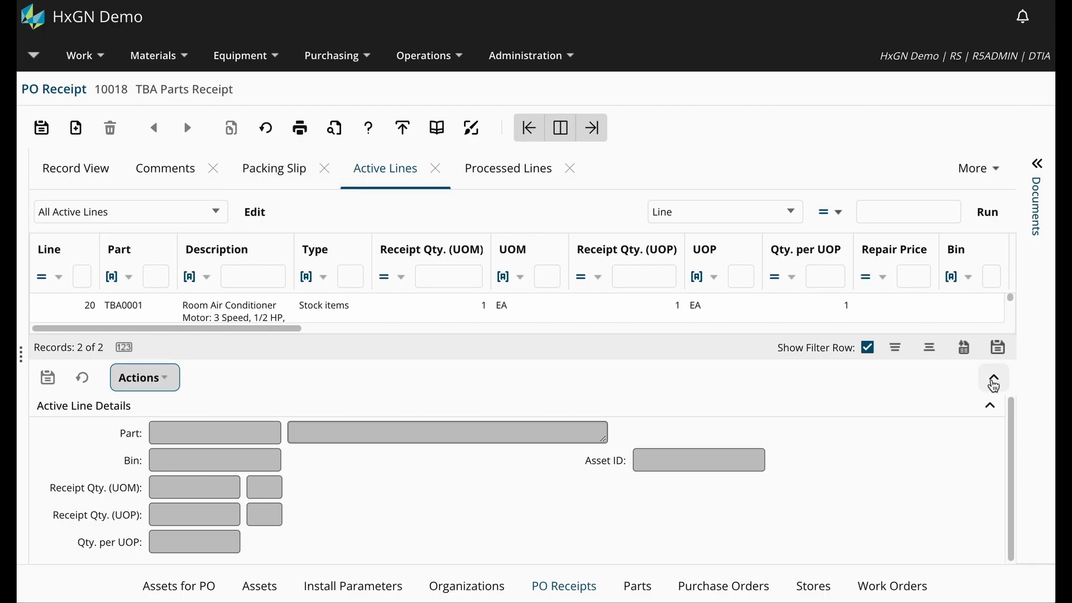
click(994, 379)
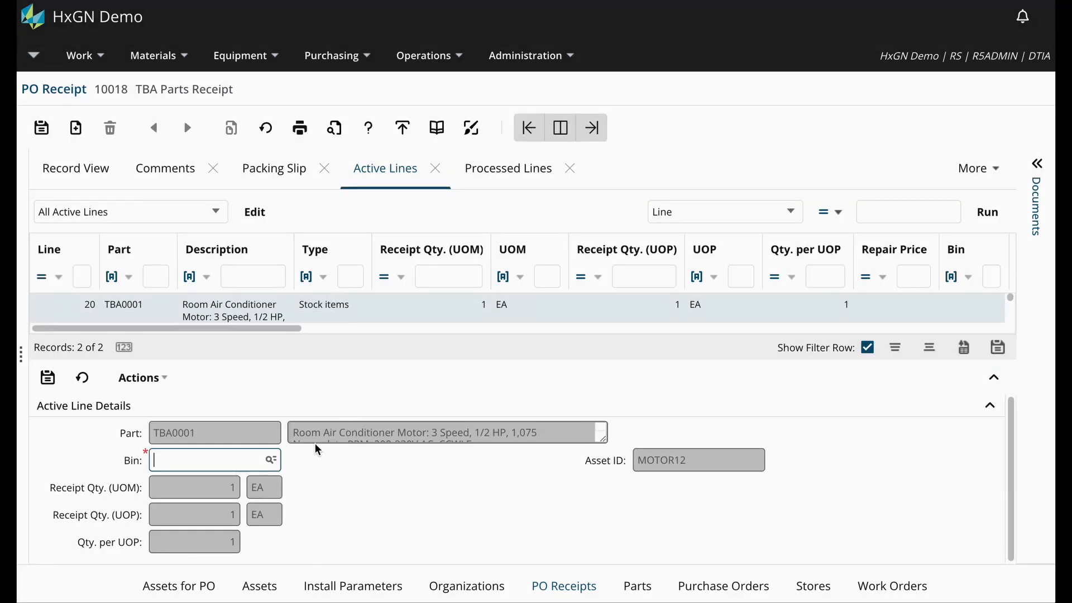
- Assign bin 01-A-3-01 to receipt line 20 holding asset MOTOR12
click(699, 460)
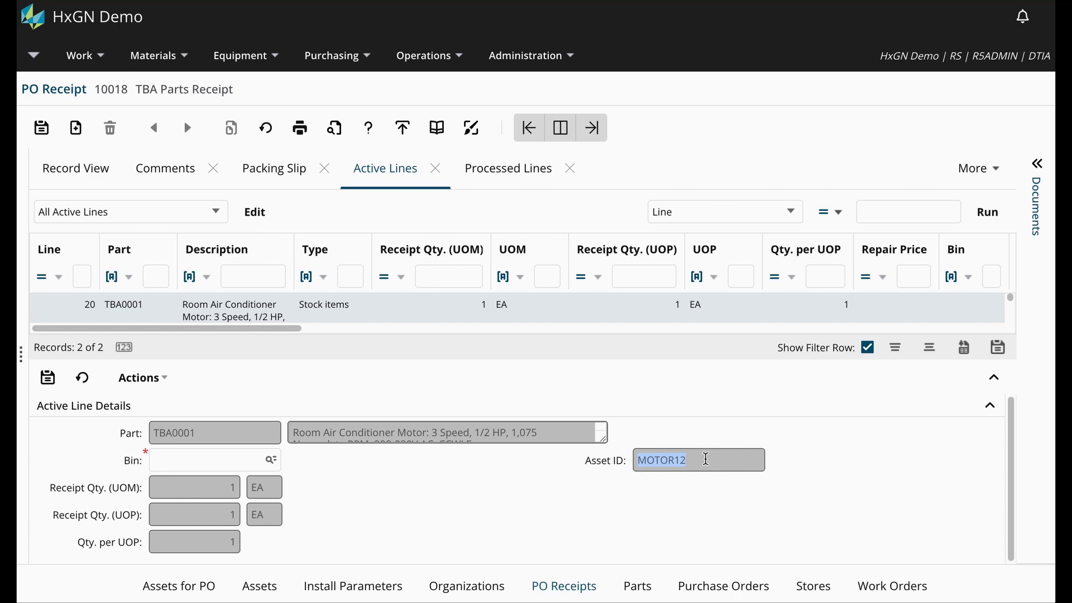
click(207, 460)
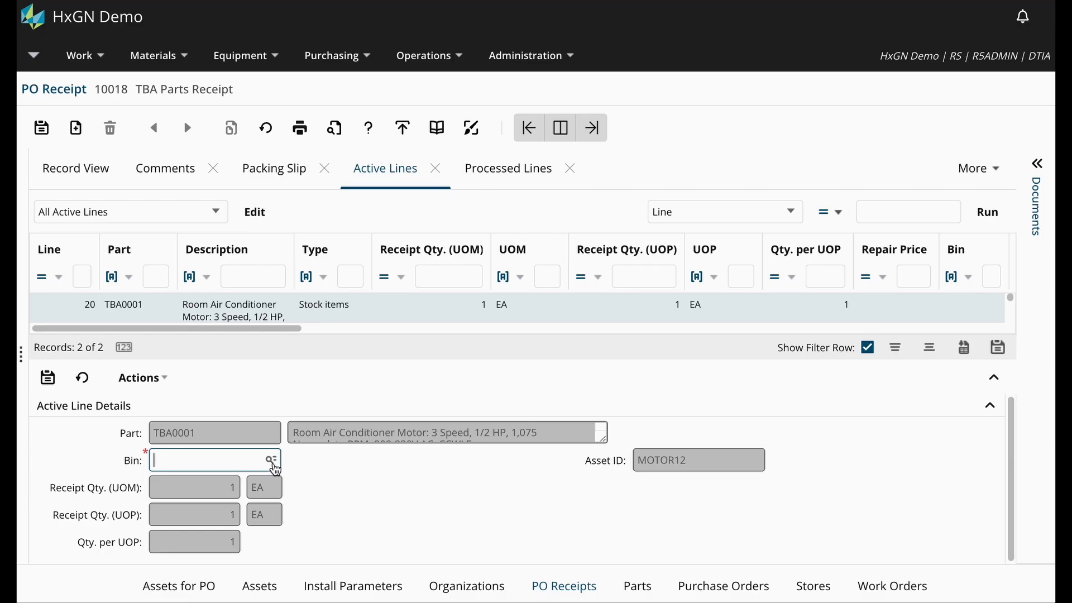
click(269, 460)
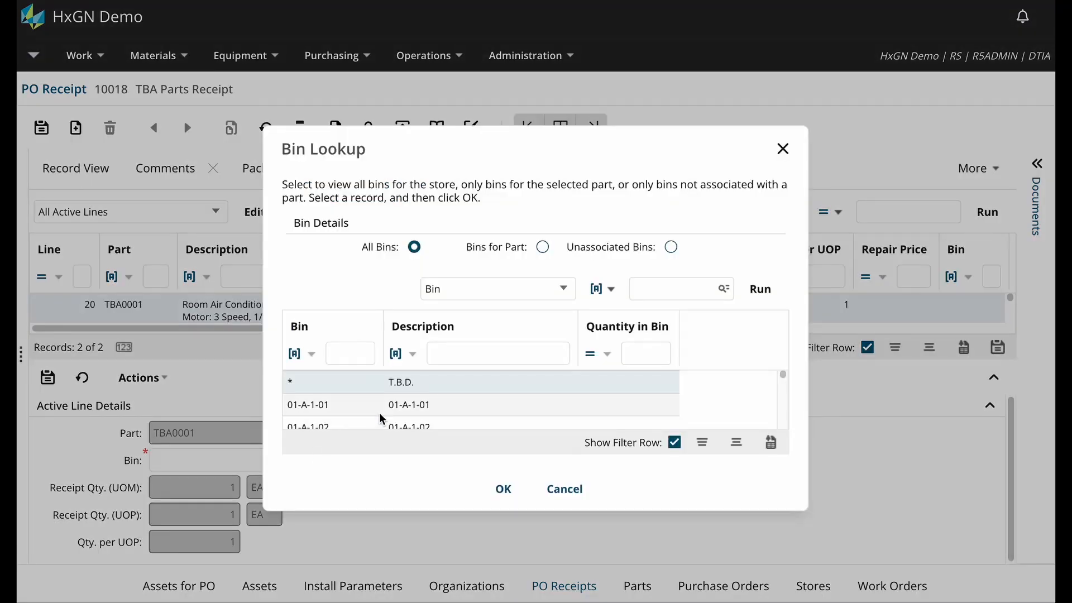
scroll(down, 3)
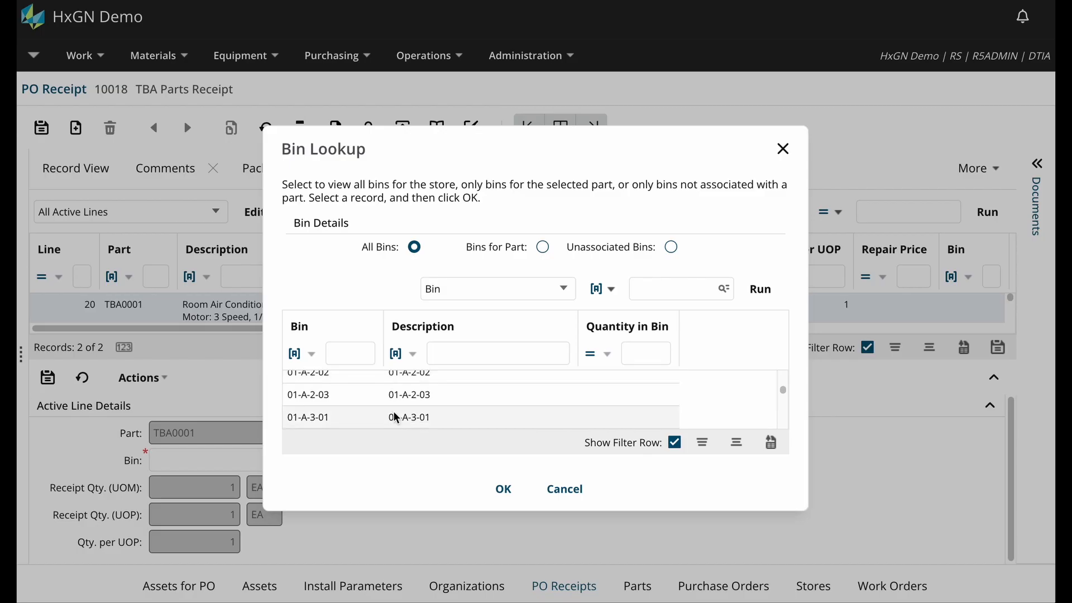
click(502, 489)
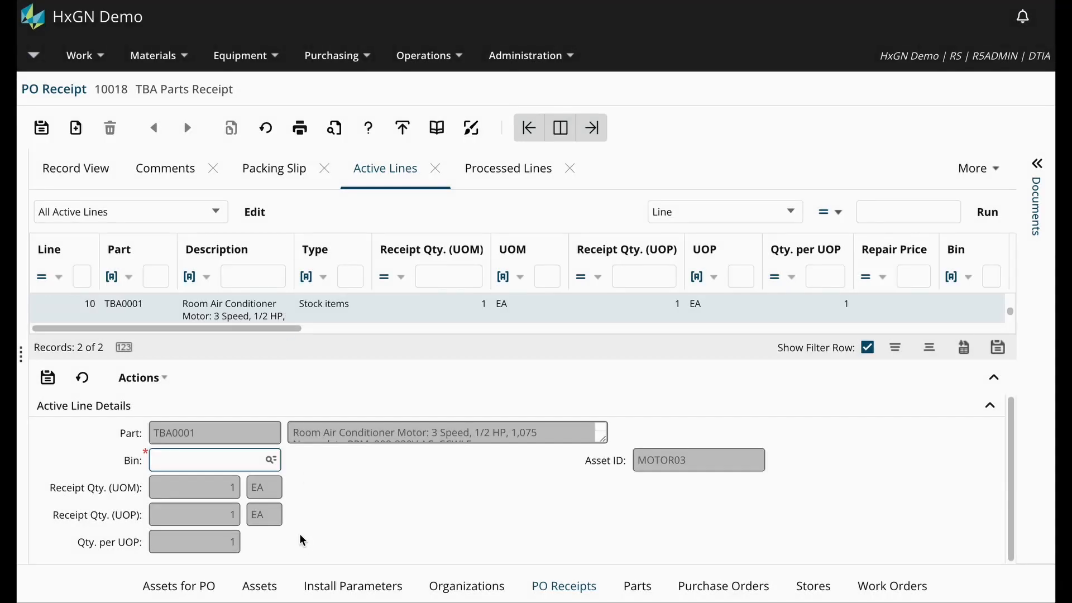
- Assign bin 01-A-3-02 to the MOTOR03 line via the Bin lookup and submit the line
click(270, 460)
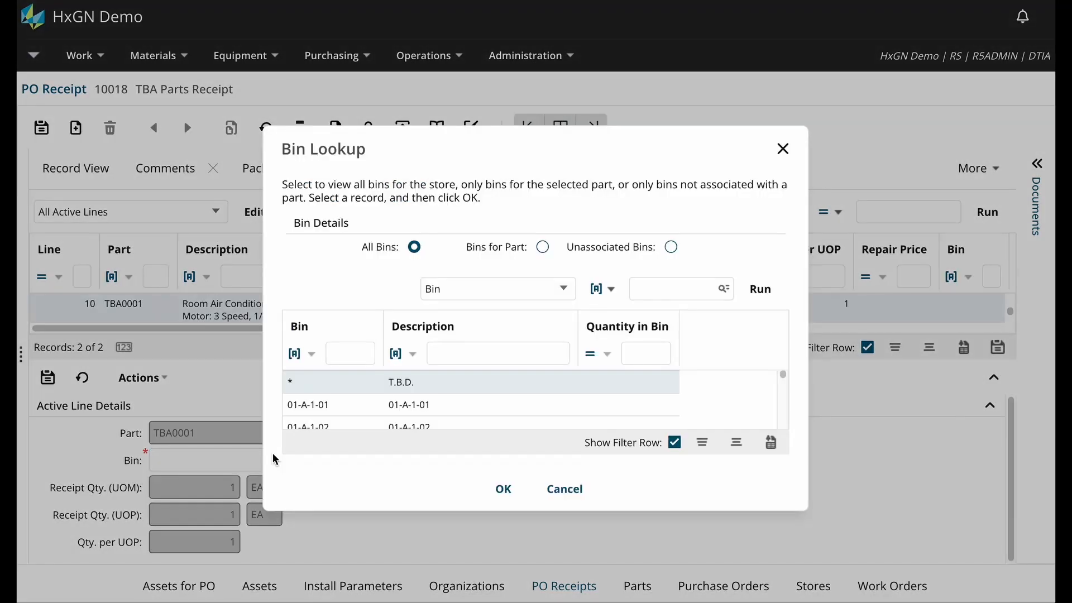
scroll(down, 3)
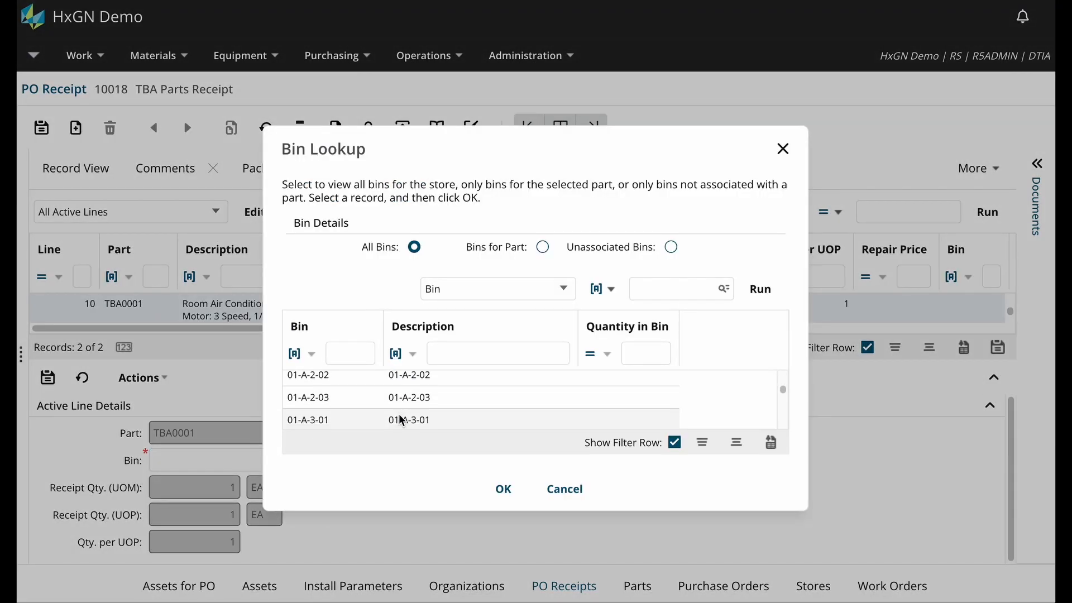
click(503, 490)
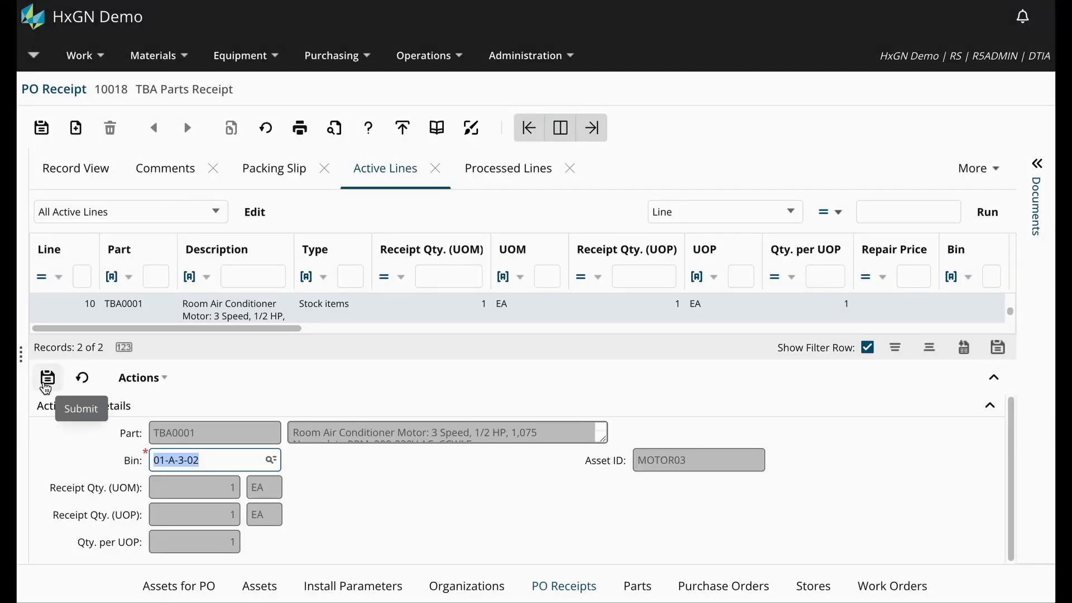
click(47, 378)
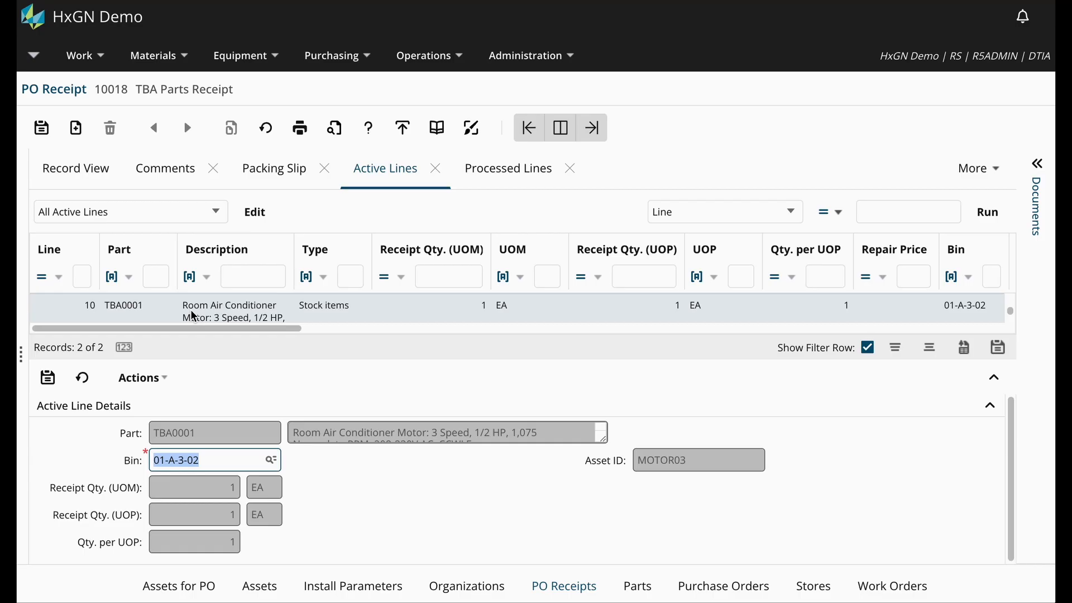
- Run Actions > Approve All Parts on receipt 10018, then switch to the Assets screen
click(139, 378)
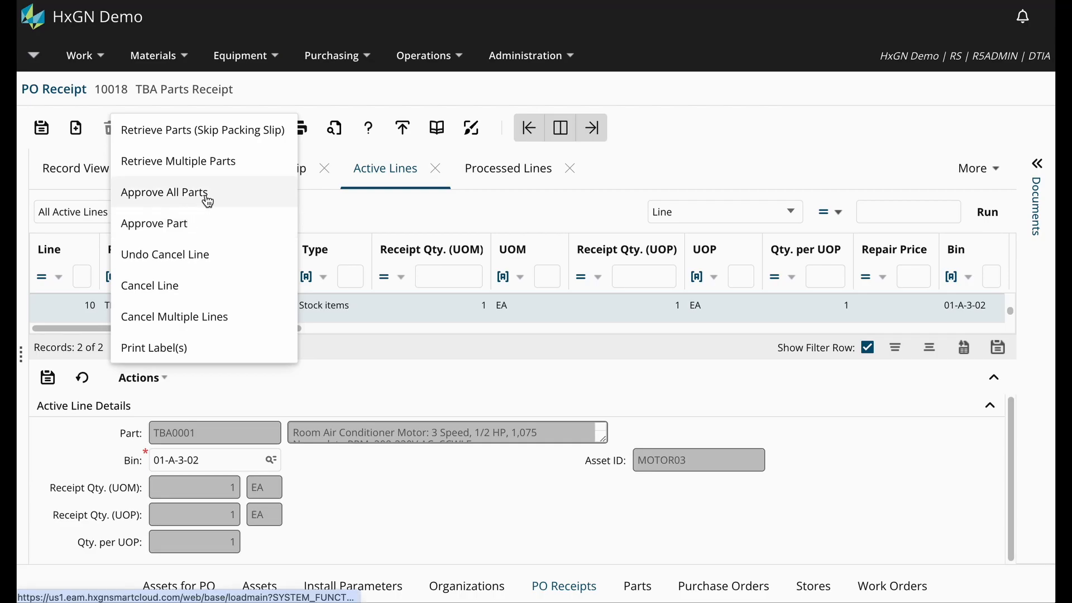
click(164, 192)
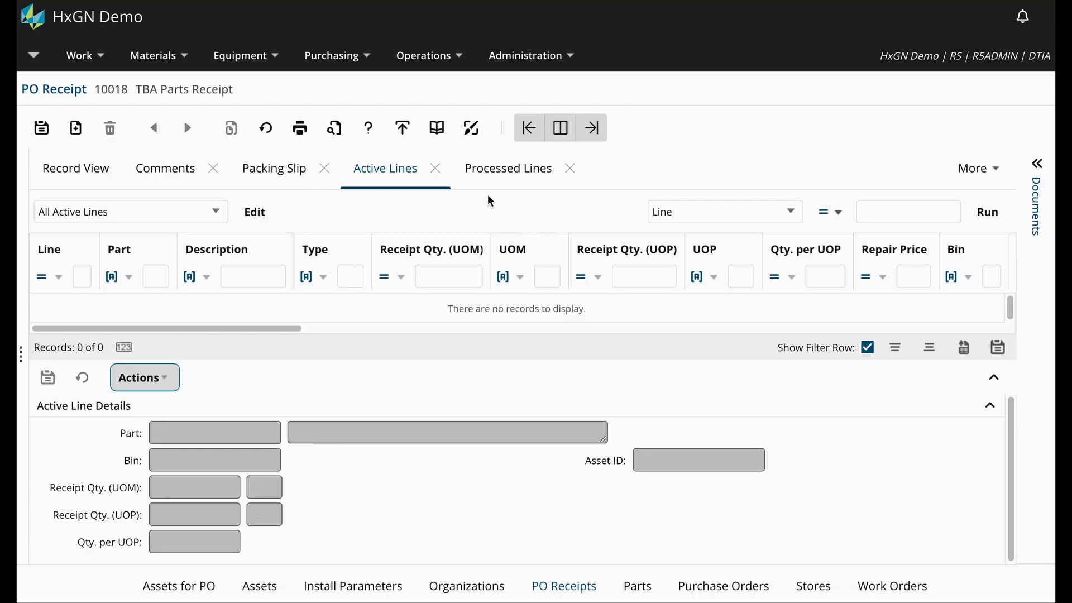
mouse_move(427, 428)
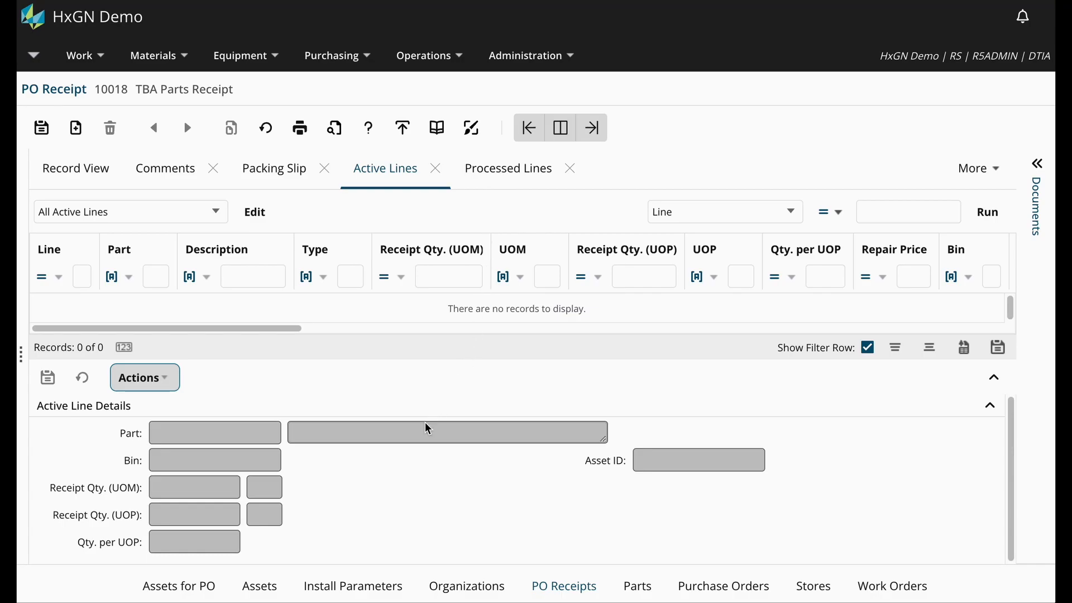
click(259, 585)
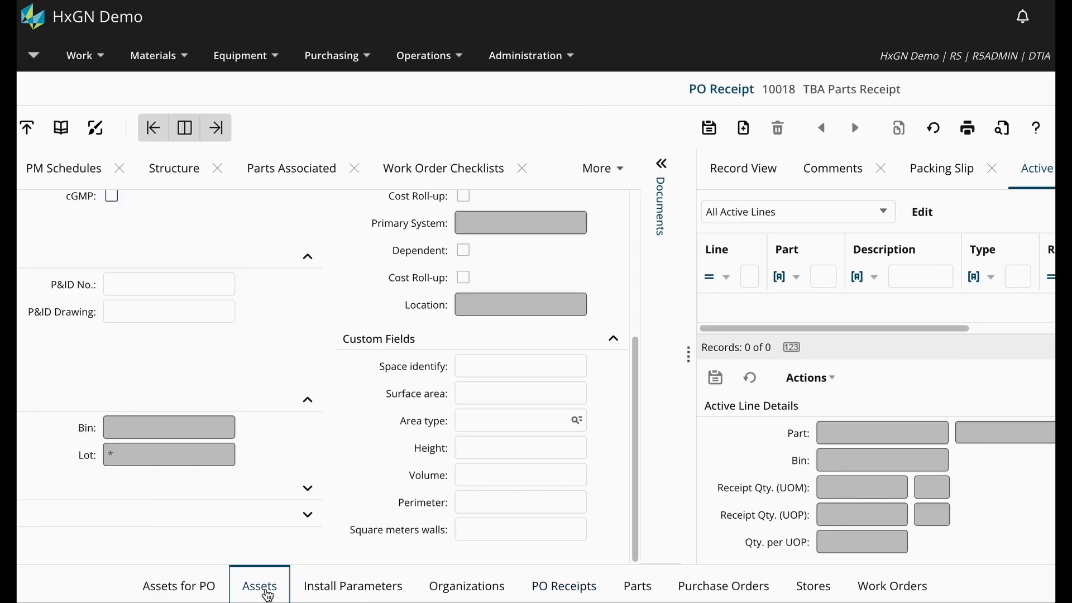
- Review asset MOTOR12: status Purchased/in store, part TBA0001 in bin 01-A-3-01 at CENTRAL
click(259, 585)
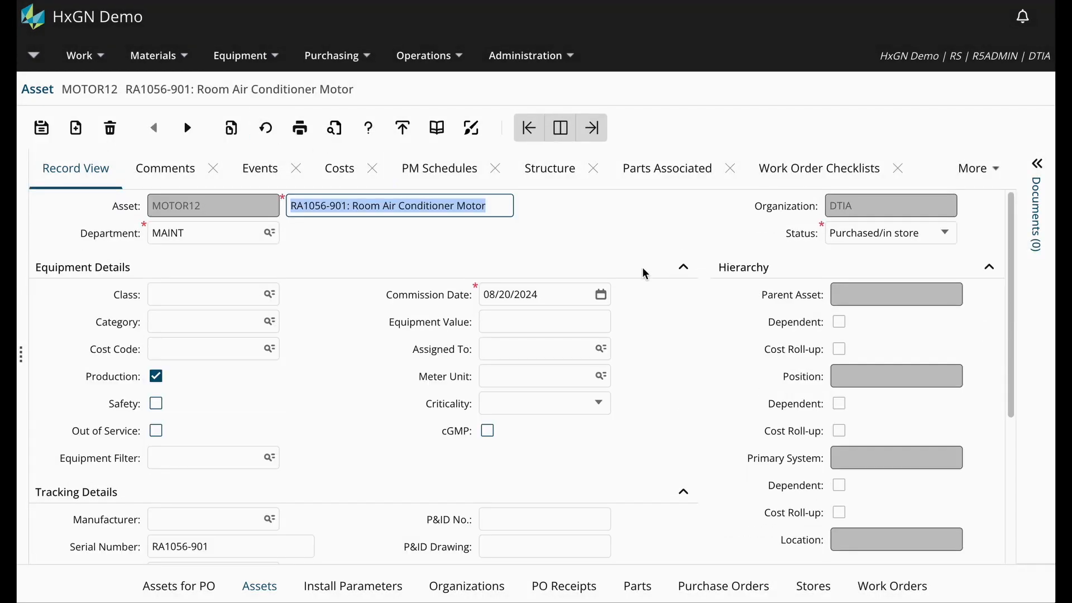
click(882, 232)
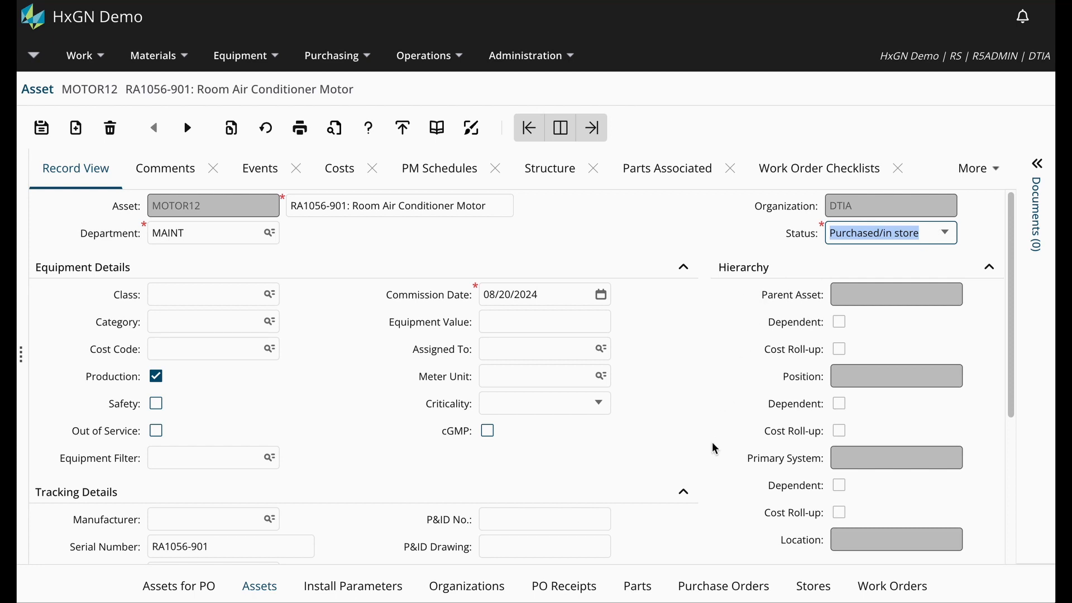
scroll(down, 3)
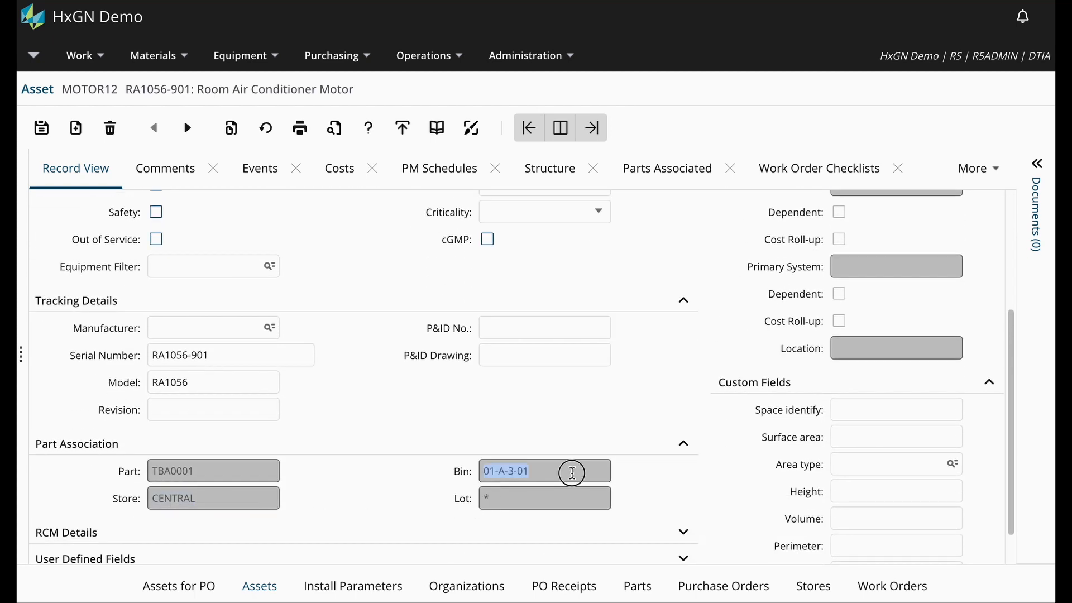
click(545, 470)
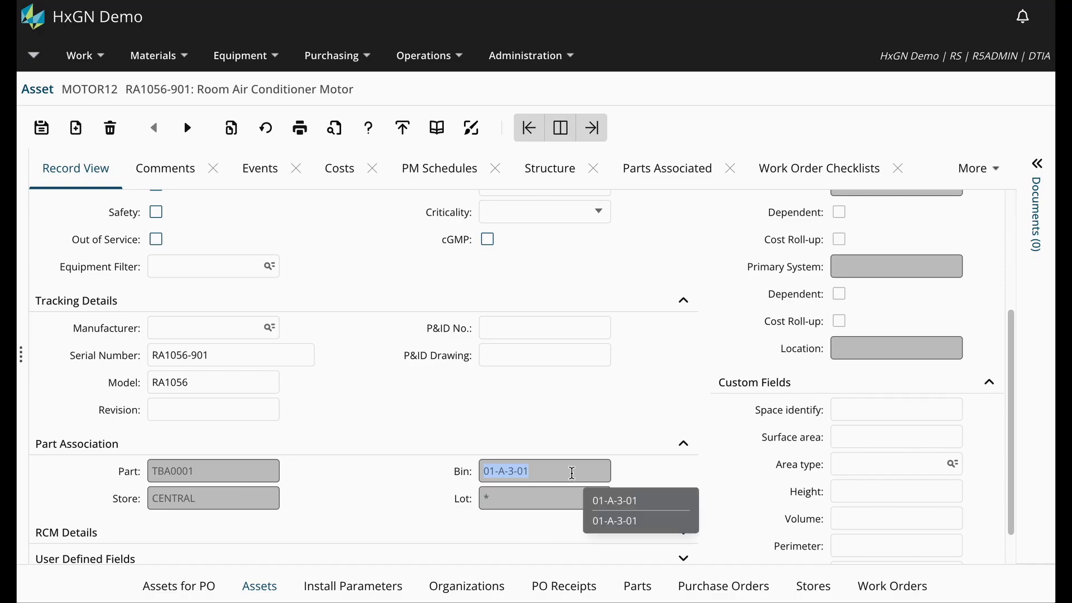
click(615, 500)
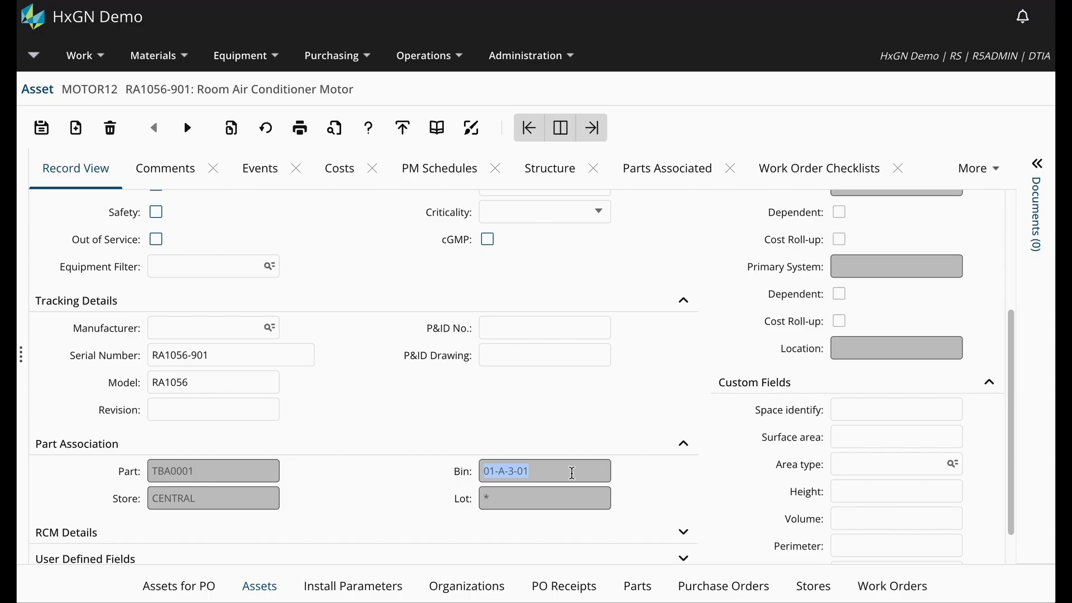